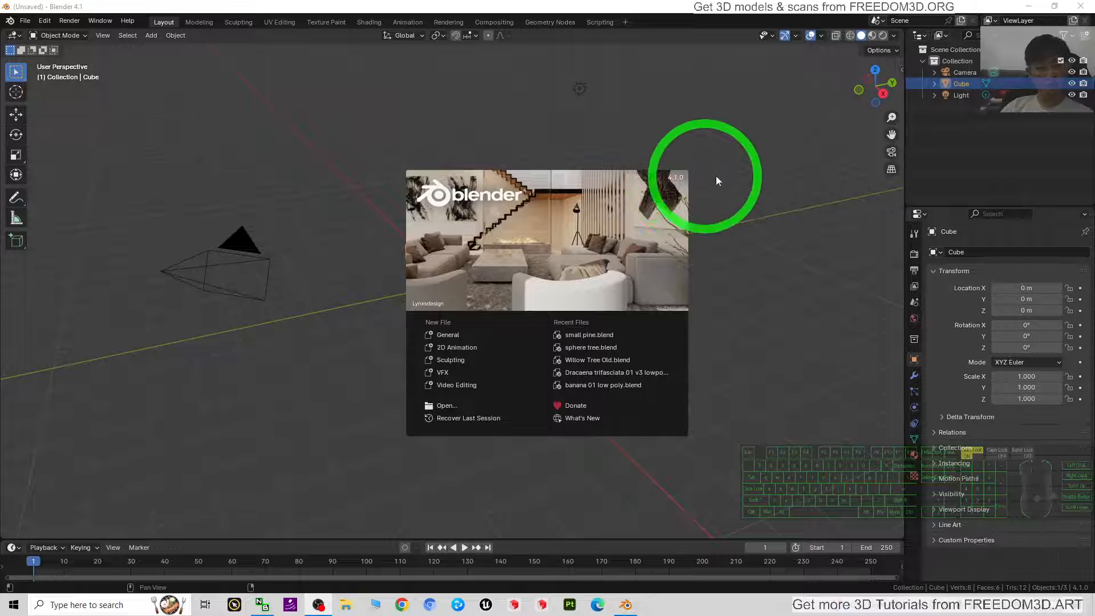
{"action": "mouse_move", "coordinate": [407, 393]}
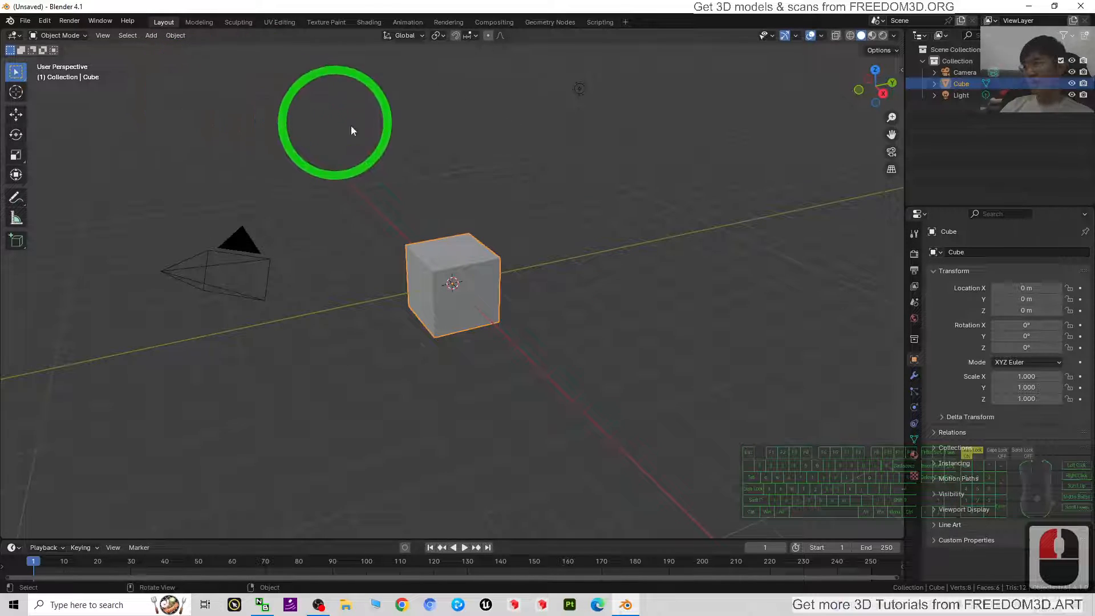
In Preferences, search add-ons for 'plane' and enable Import Images as Planes.
{"action": "left_click", "coordinate": [44, 20]}
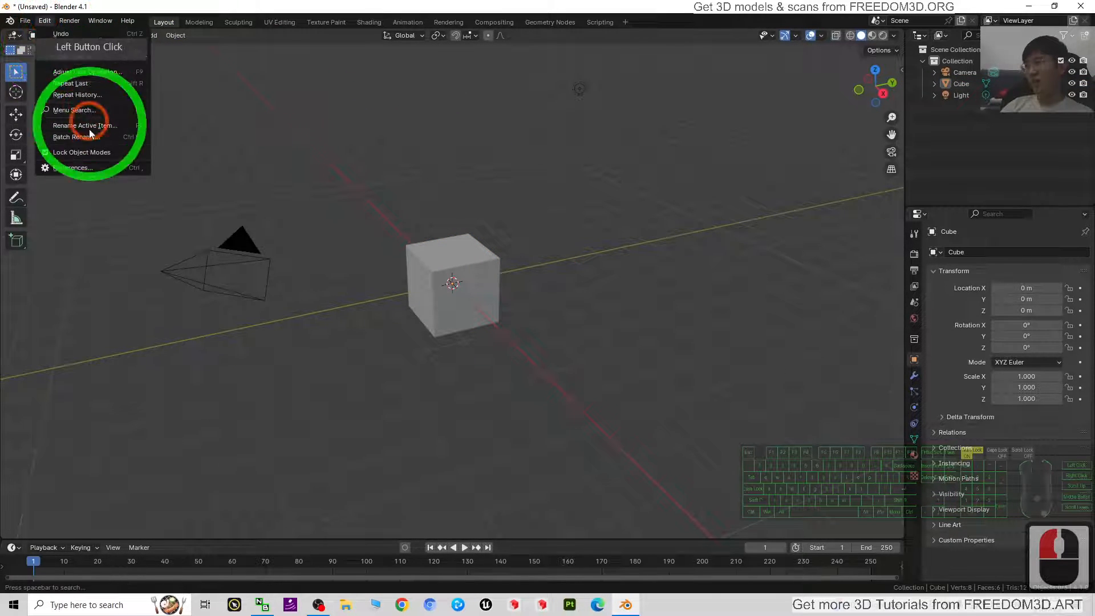
{"action": "left_click", "coordinate": [76, 168]}
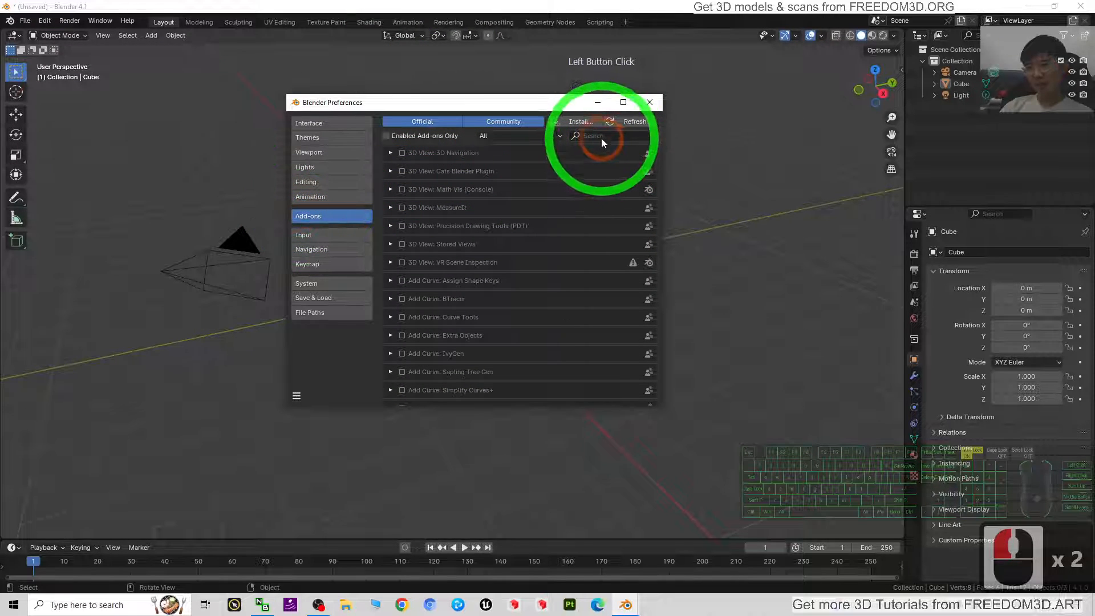
{"action": "left_click", "coordinate": [597, 135]}
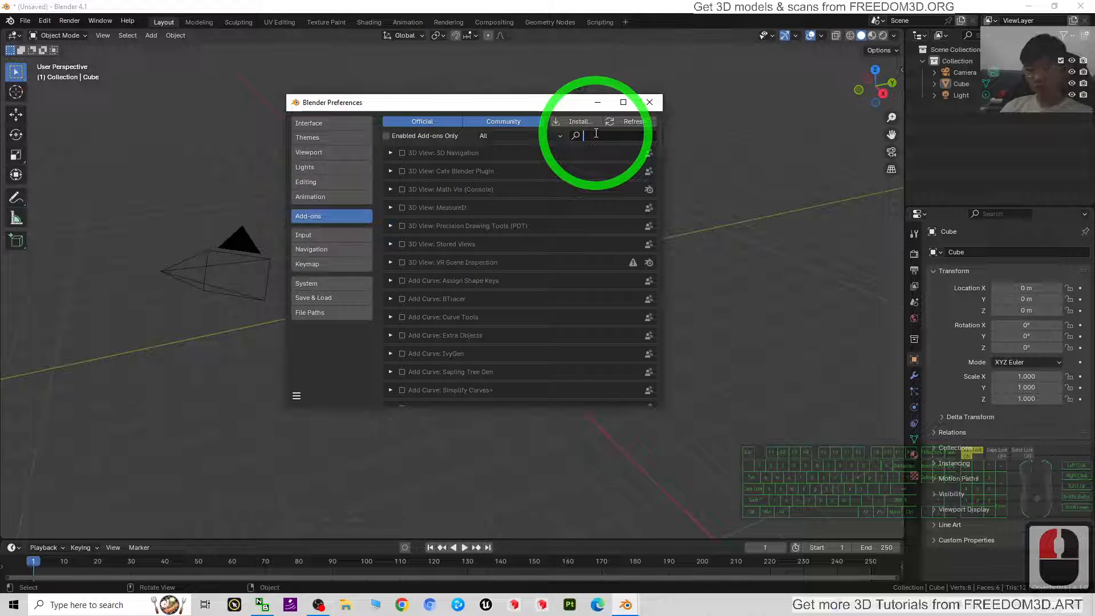
{"action": "type", "text": "plane"}
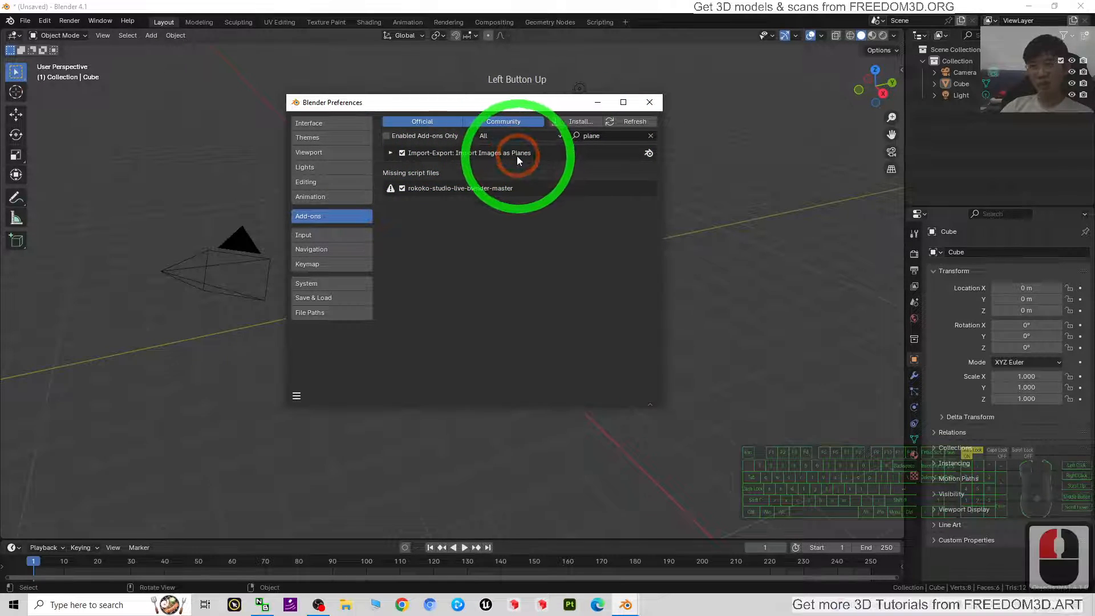
{"action": "left_click", "coordinate": [402, 152]}
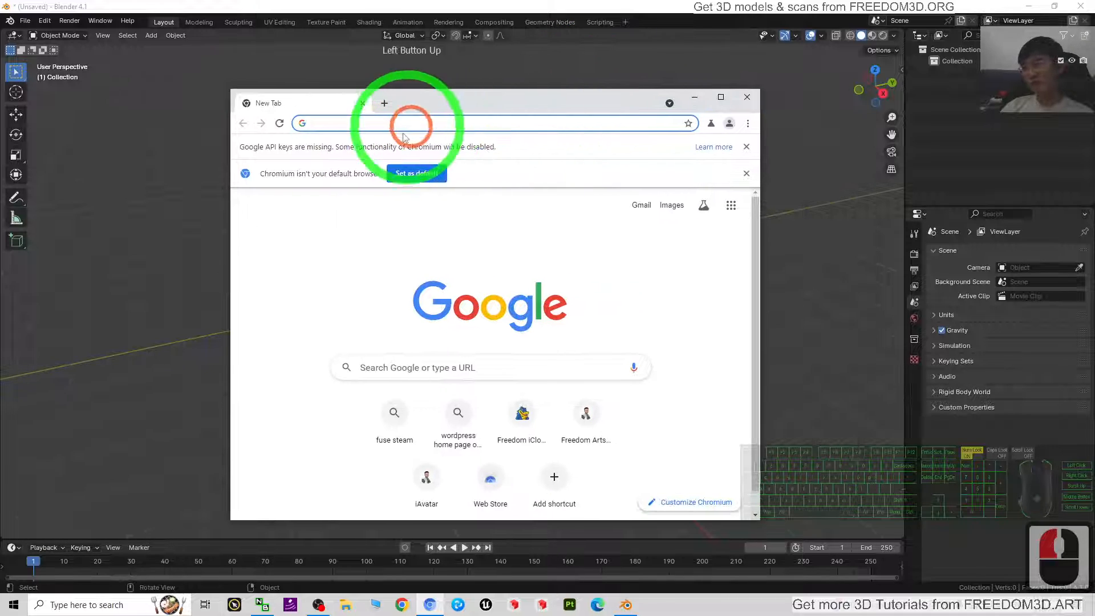
Go to image.google and search for 'tree png transparent background'.
{"action": "left_click", "coordinate": [483, 124]}
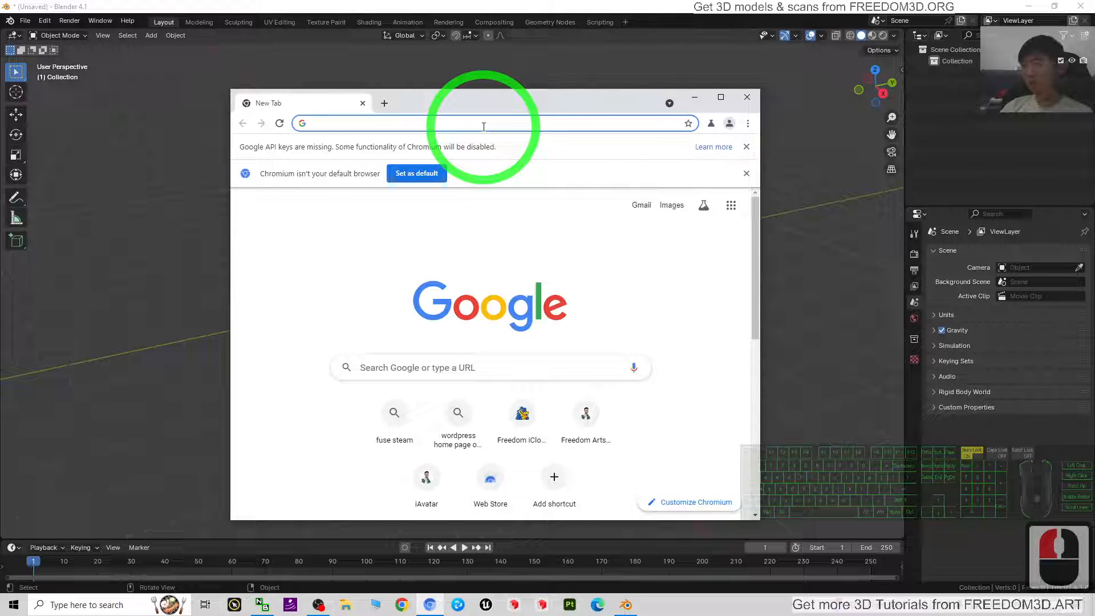
{"action": "type", "text": "image.google.com/?gws_rd=ssl"}
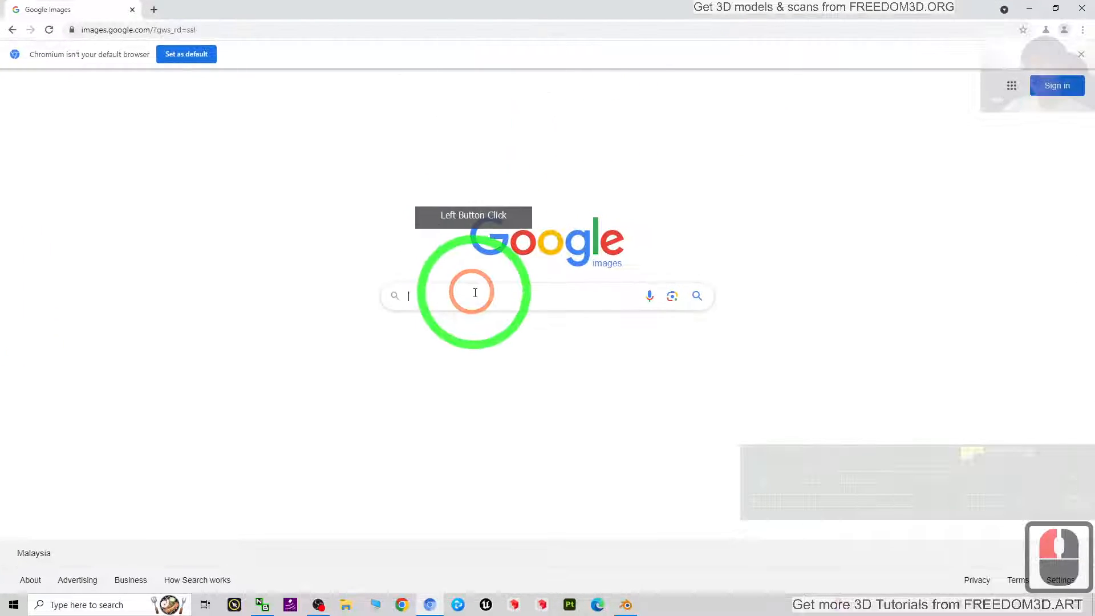
{"action": "type", "text": "t"}
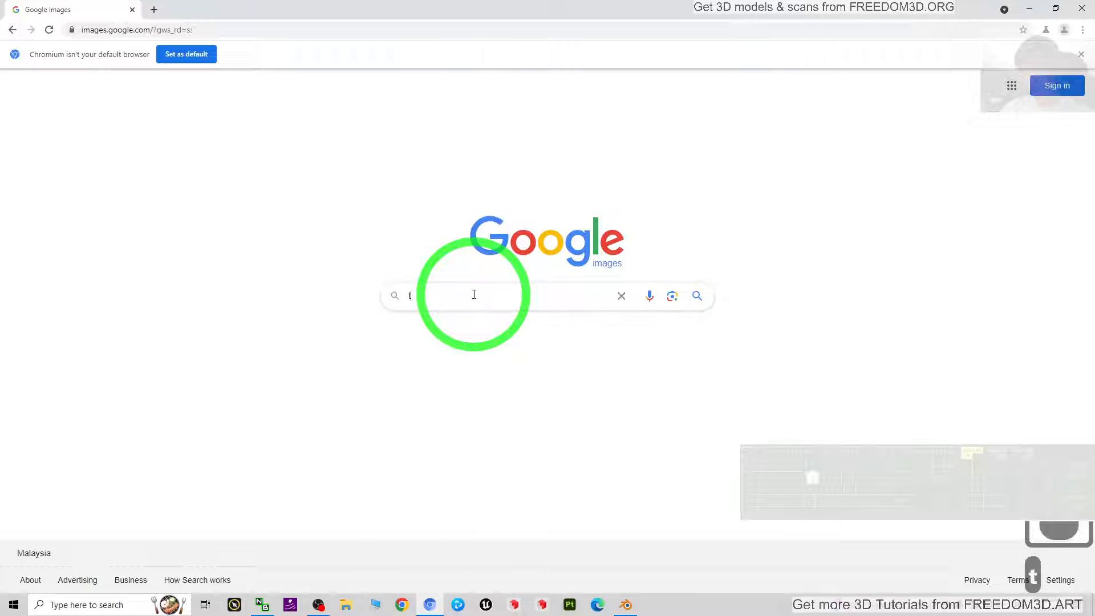
{"action": "type", "text": "tree png tran"}
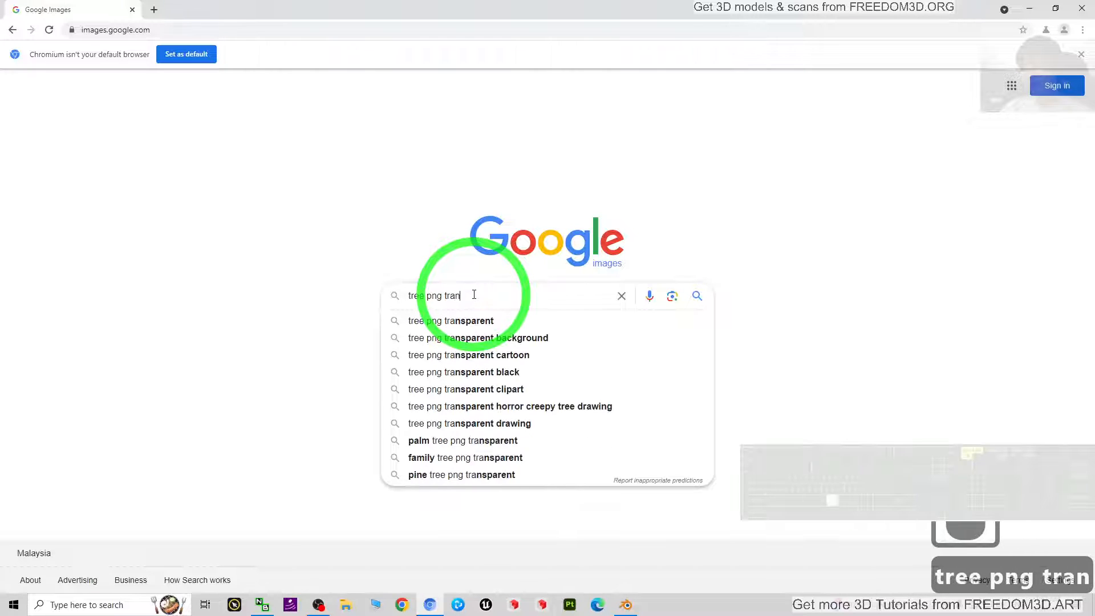
{"action": "type", "text": "sparent"}
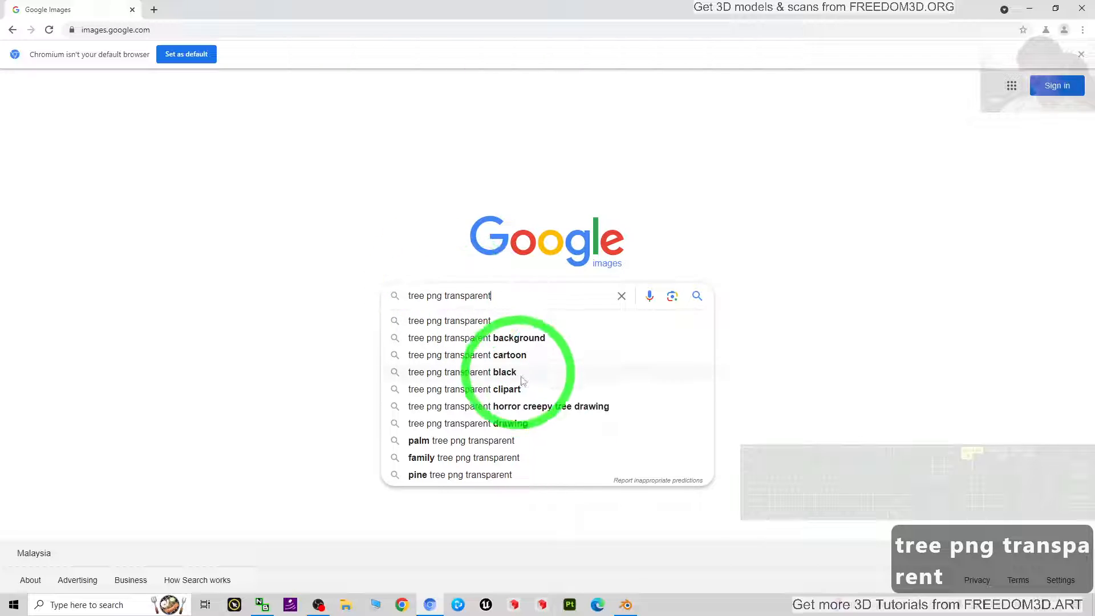
{"action": "left_click", "coordinate": [478, 337]}
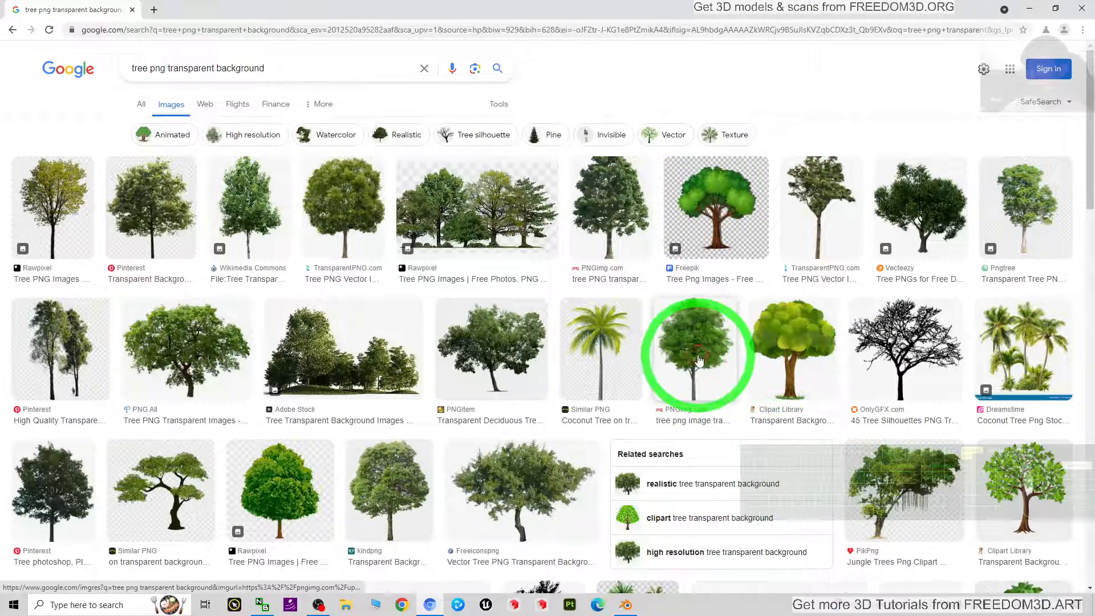
Open the green transparent tree preview and save the image to the Desktop.
{"action": "left_click", "coordinate": [696, 360]}
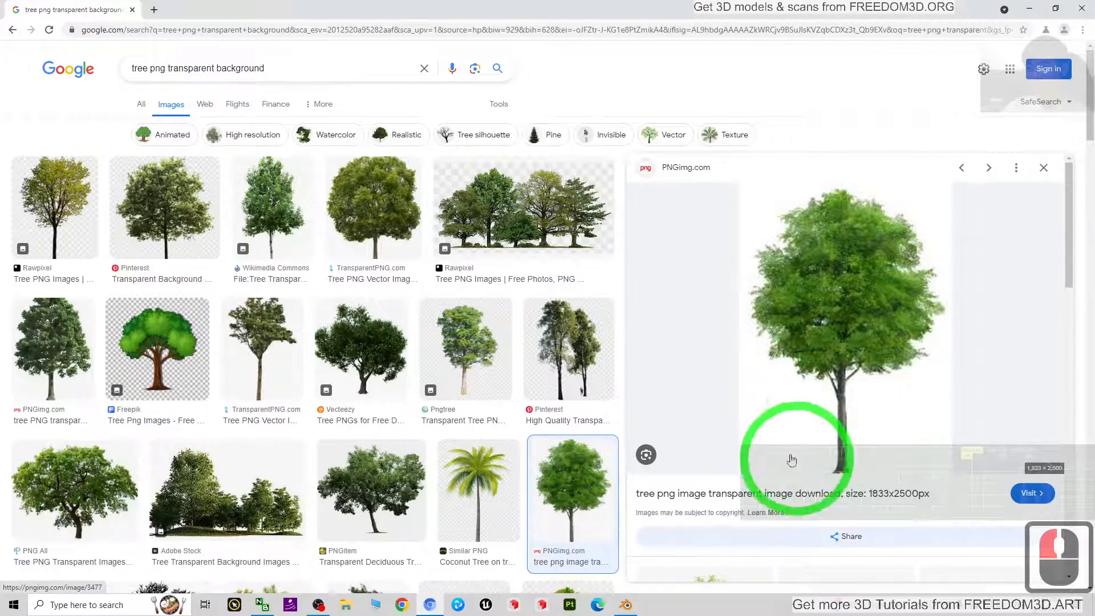
{"action": "scroll", "scroll_direction": "down", "scroll_amount": 3}
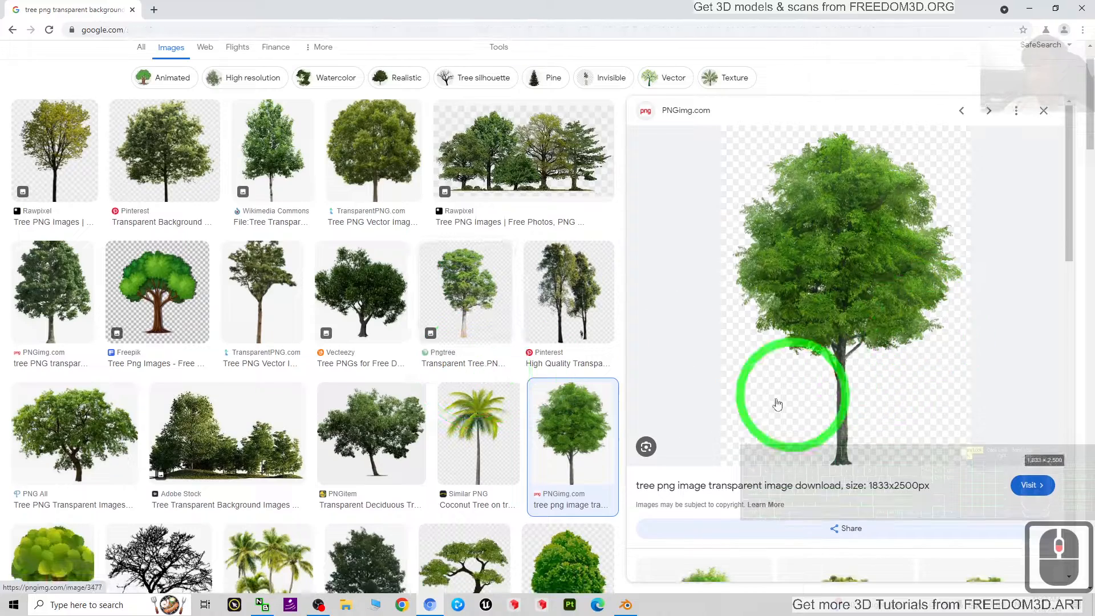
{"action": "right_click", "coordinate": [822, 202]}
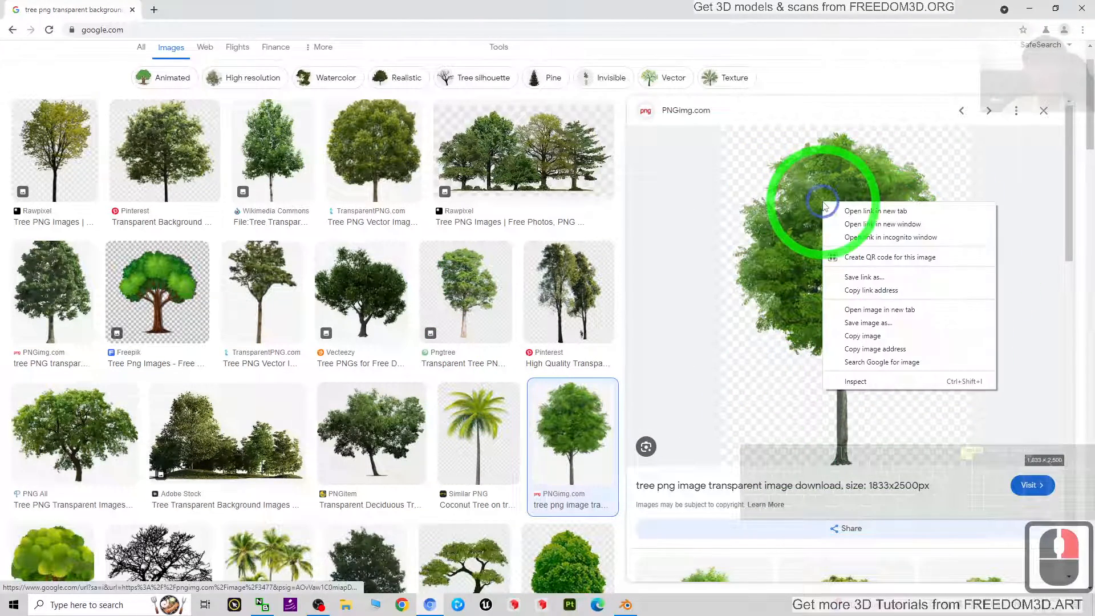
{"action": "left_click", "coordinate": [867, 323]}
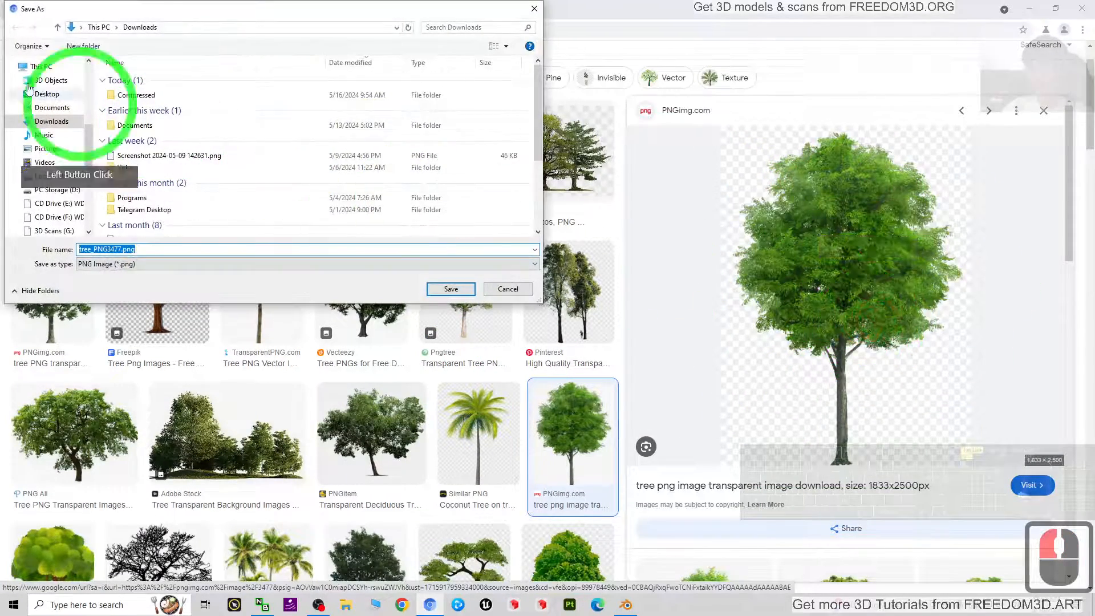
{"action": "left_click", "coordinate": [47, 94]}
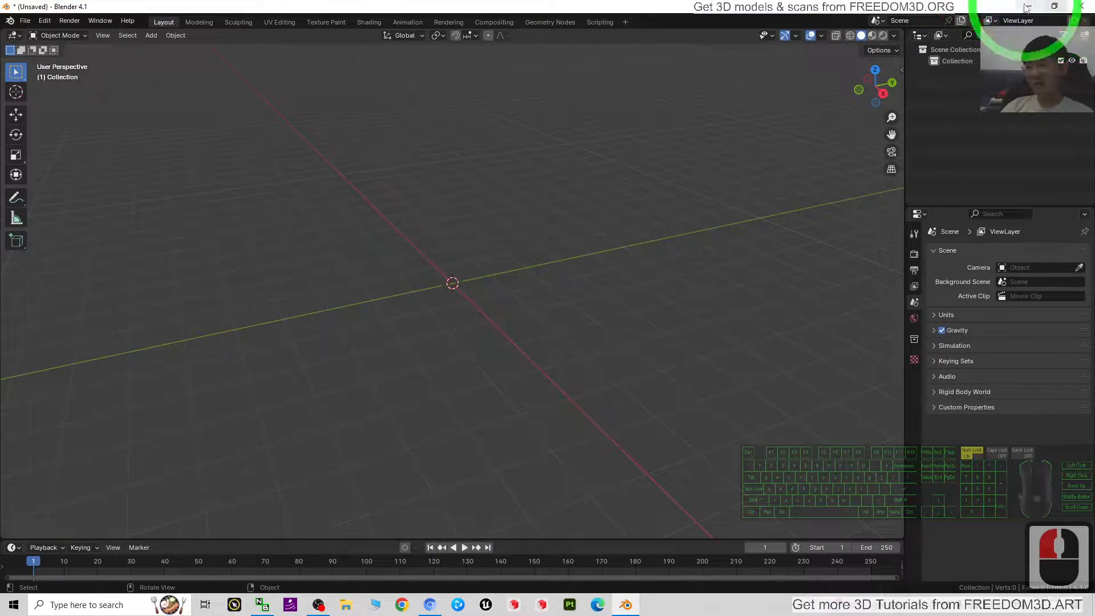
{"action": "double_click", "coordinate": [21, 133]}
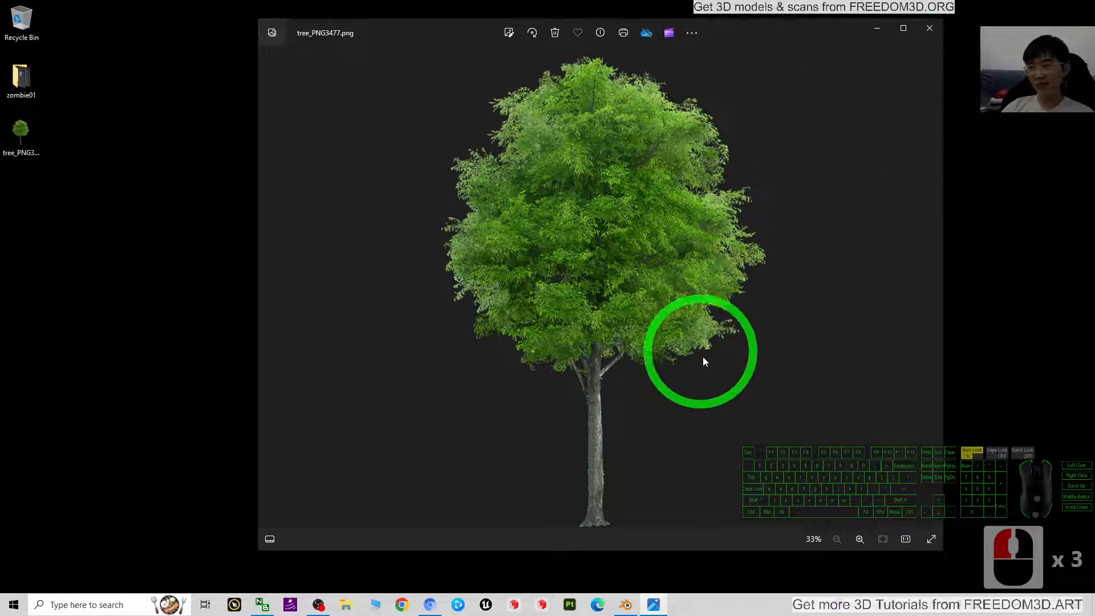
{"action": "left_click", "coordinate": [629, 605]}
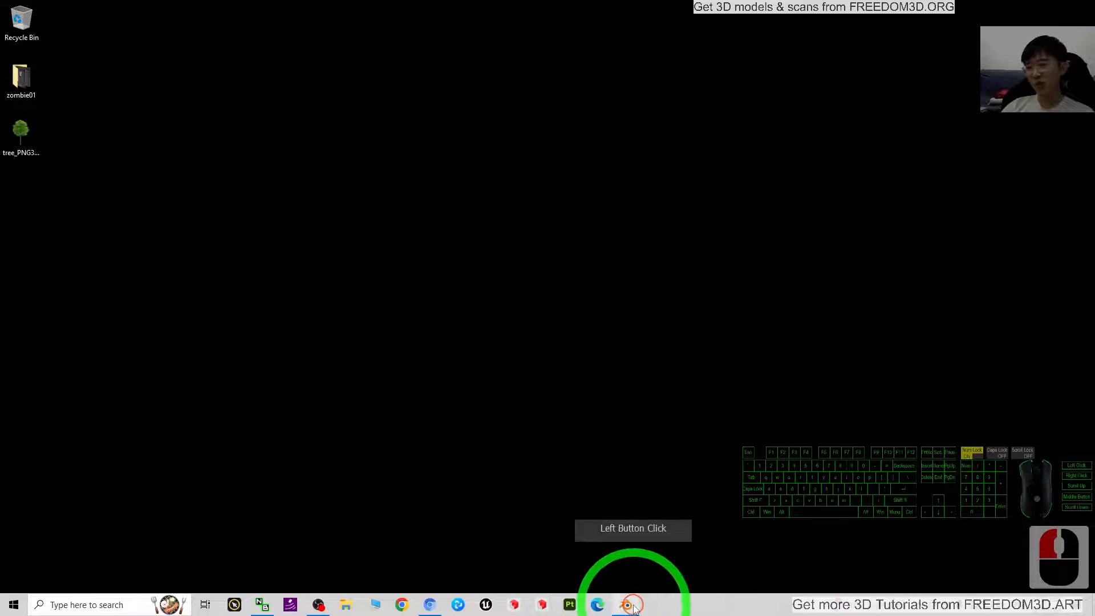
{"action": "left_click", "coordinate": [625, 605]}
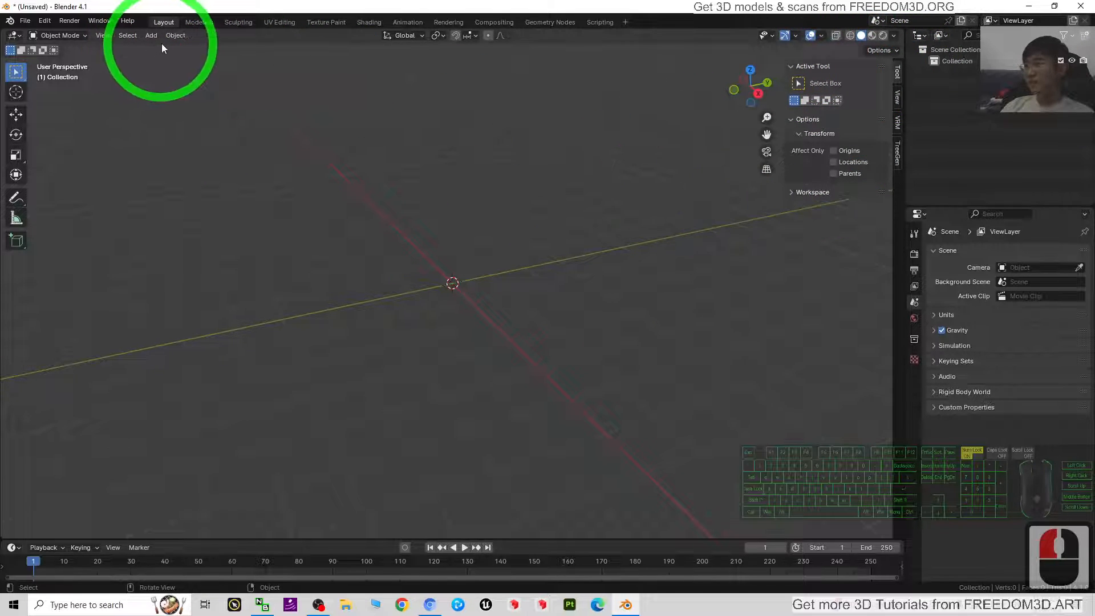
Import tree_PNG3477.png from the Desktop as a plane and view it in Material Preview.
{"action": "left_click", "coordinate": [150, 35]}
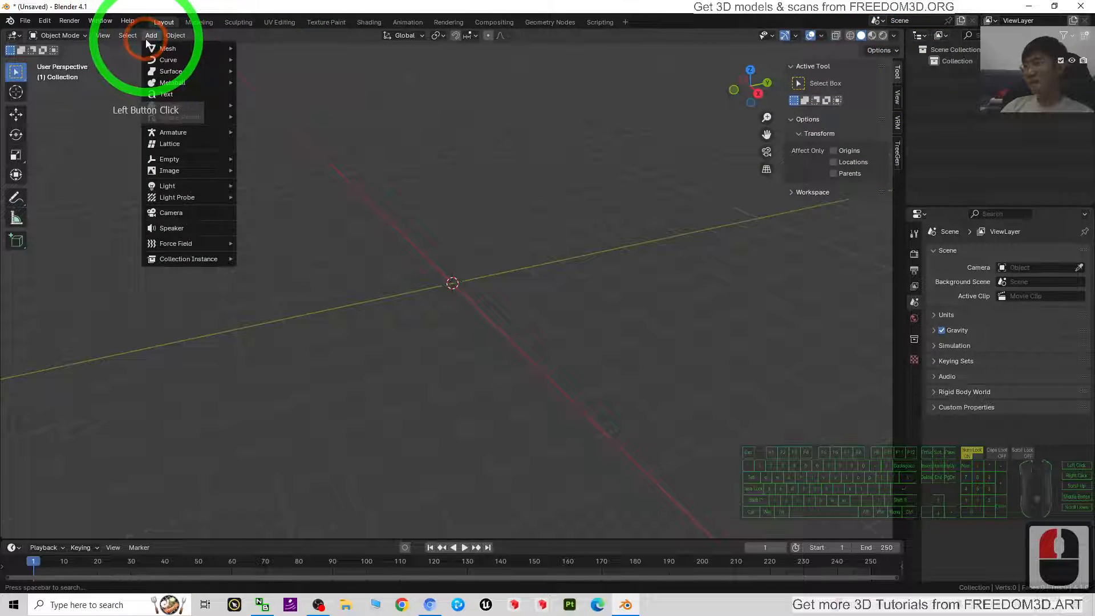
{"action": "mouse_move", "coordinate": [170, 170]}
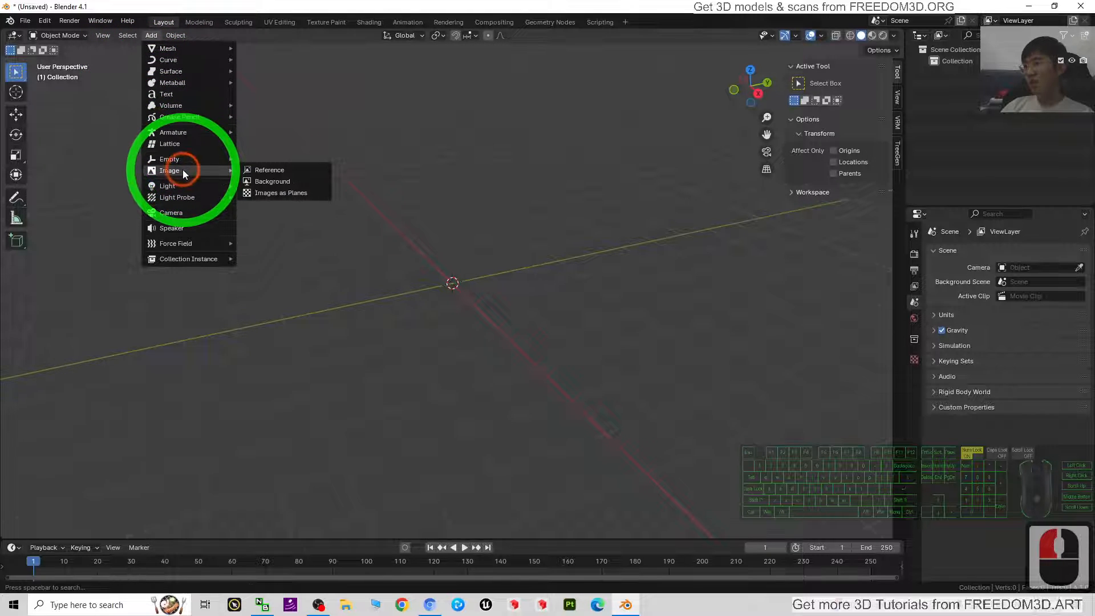
{"action": "mouse_move", "coordinate": [280, 192]}
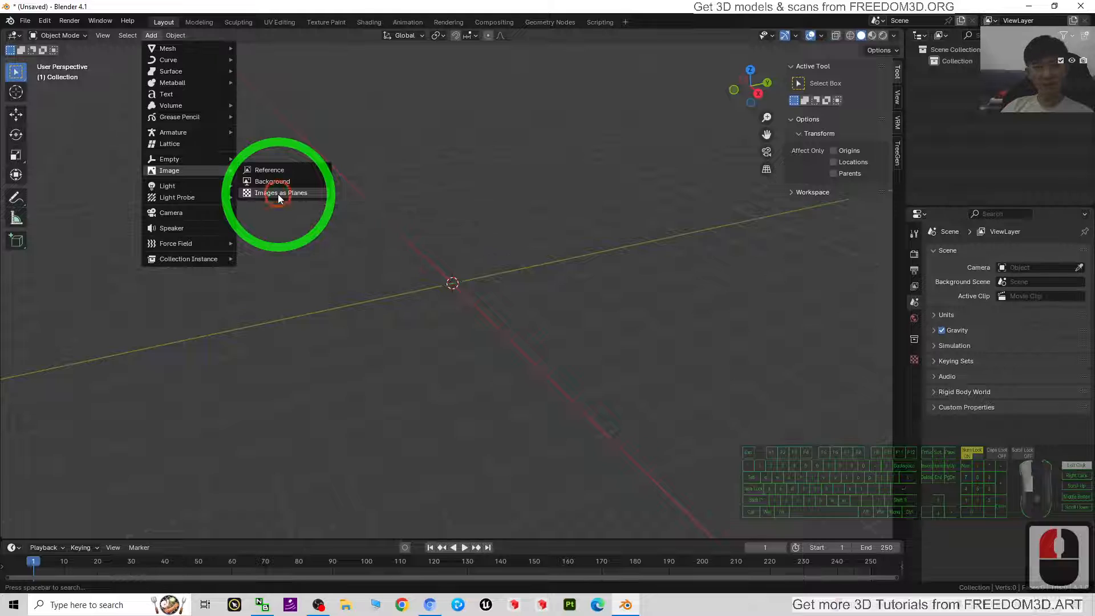
{"action": "left_click", "coordinate": [281, 192]}
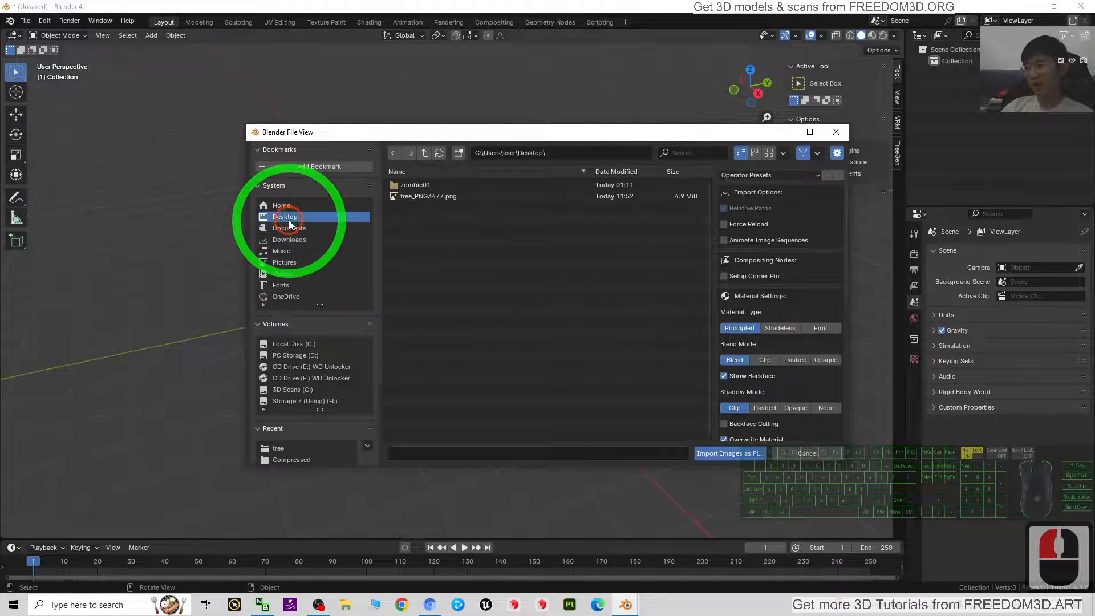
{"action": "double_click", "coordinate": [429, 196]}
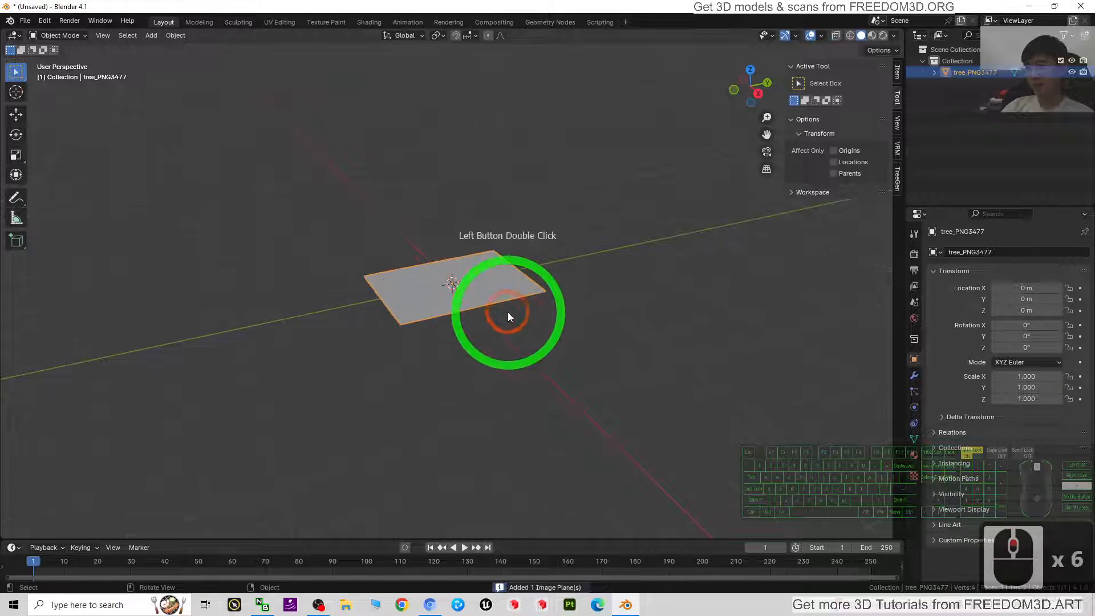
{"action": "left_click", "coordinate": [607, 374]}
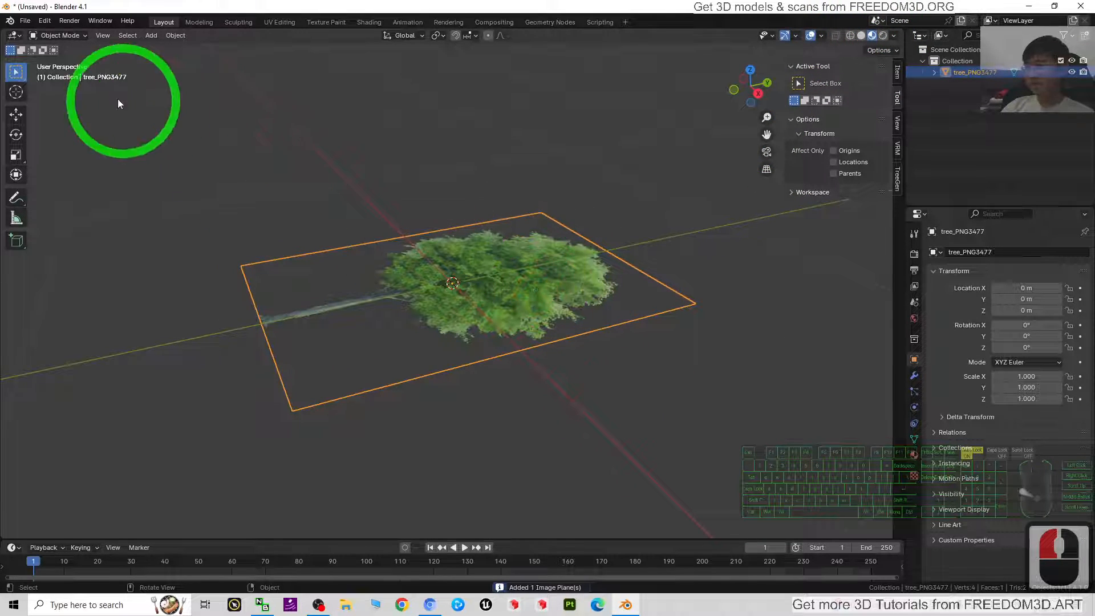
Rotate the tree plane 90° on X and raise it so the trunk meets the ground.
{"action": "left_click", "coordinate": [16, 134]}
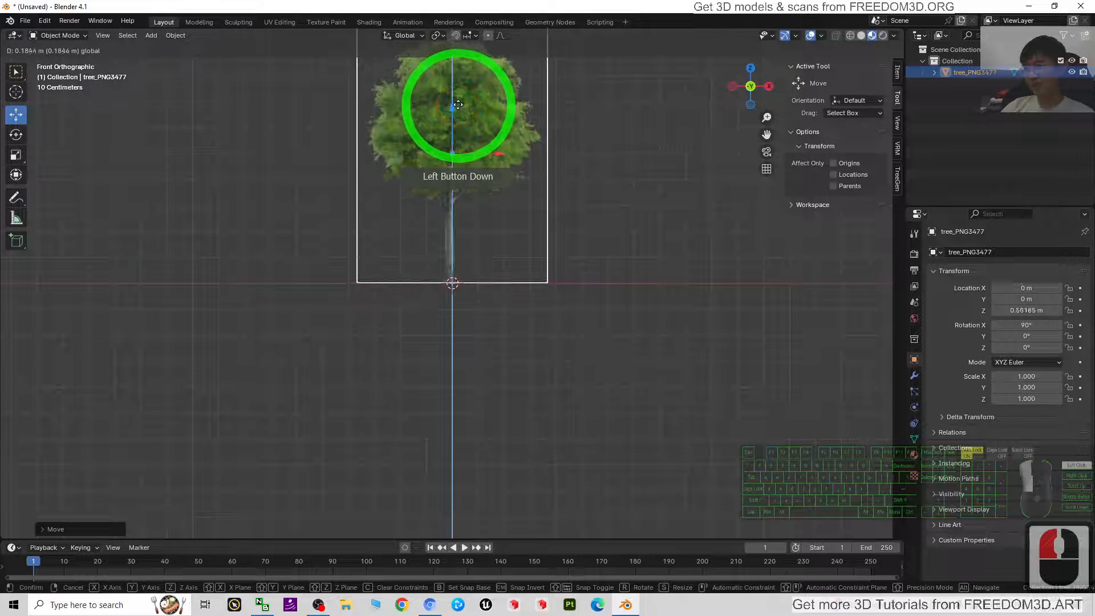
{"action": "left_click_drag", "start_coordinate": [457, 105], "coordinate": [667, 181]}
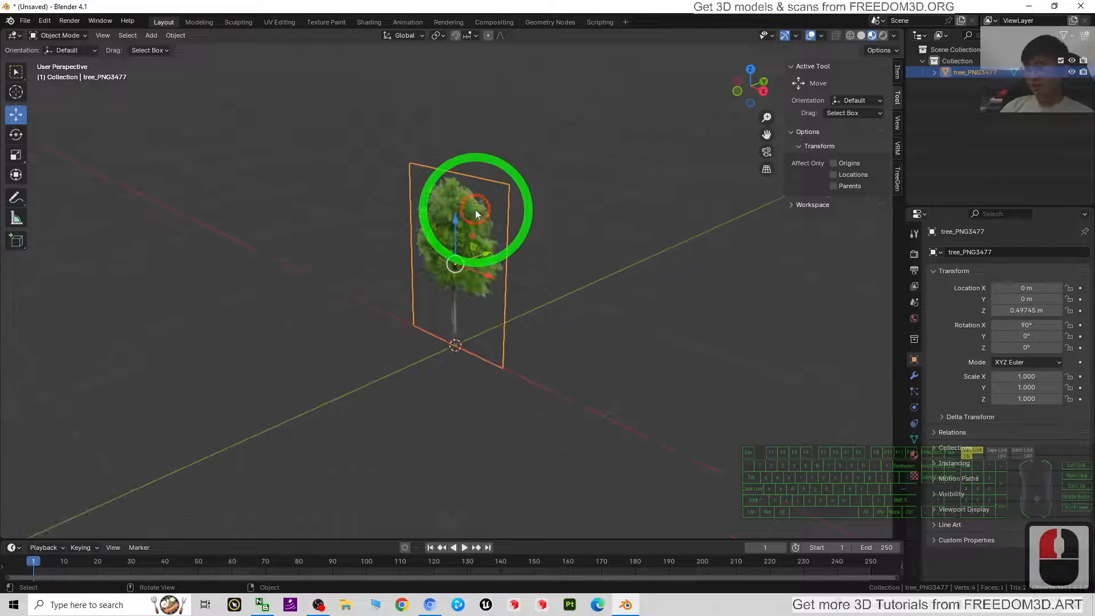
Duplicate the tree plane and rotate the copy 90° around Z across the original.
{"action": "key", "text": "ctrl+c"}
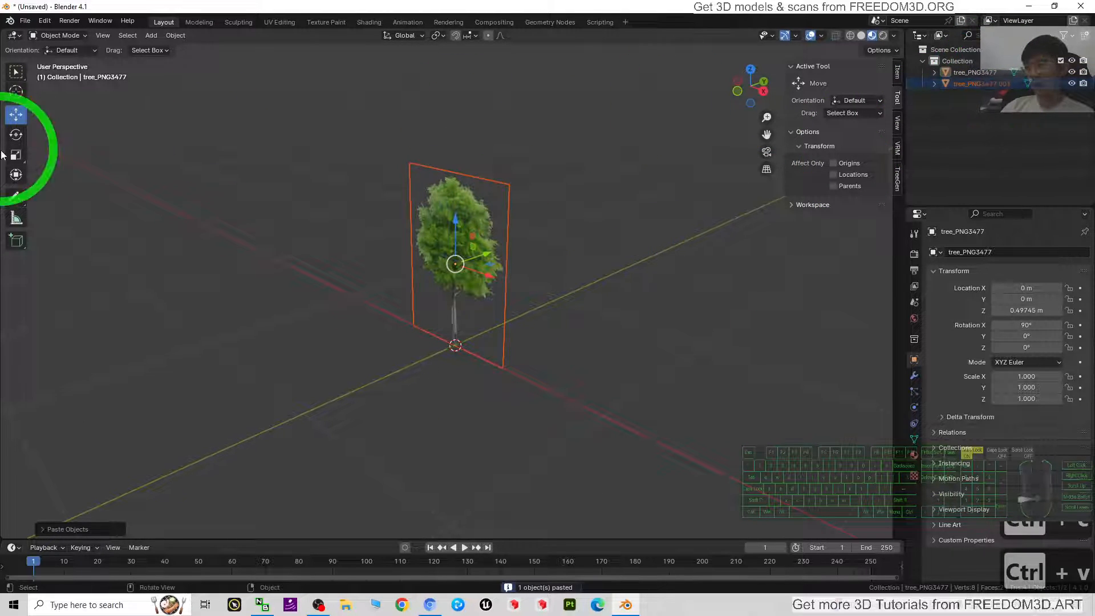
{"action": "left_click", "coordinate": [981, 83]}
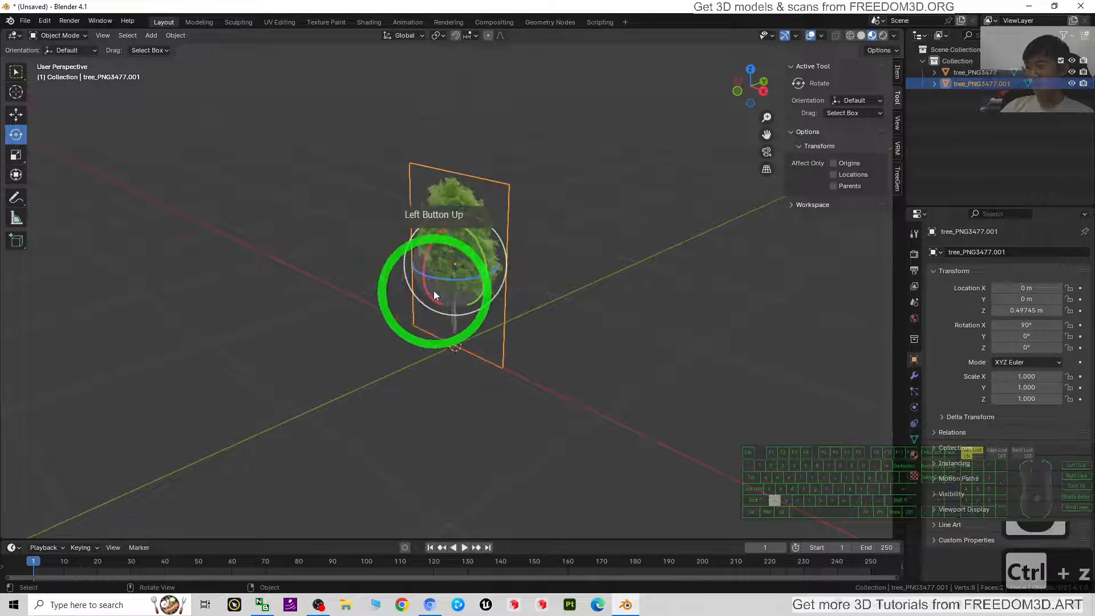
{"action": "left_click_drag", "start_coordinate": [432, 295], "coordinate": [461, 265]}
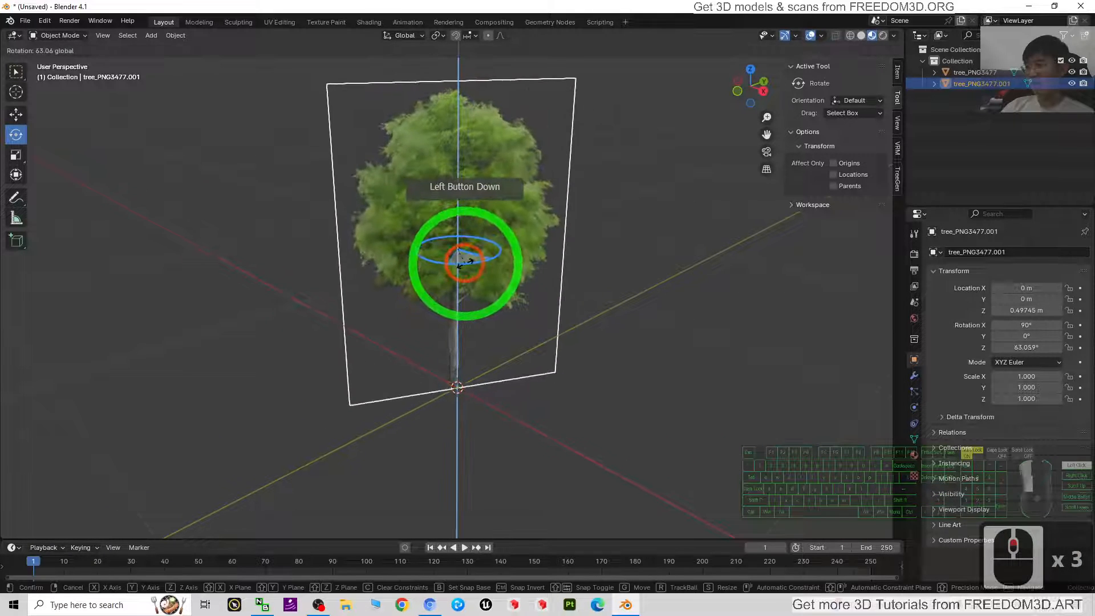
{"action": "left_click_drag", "start_coordinate": [475, 248], "coordinate": [489, 252]}
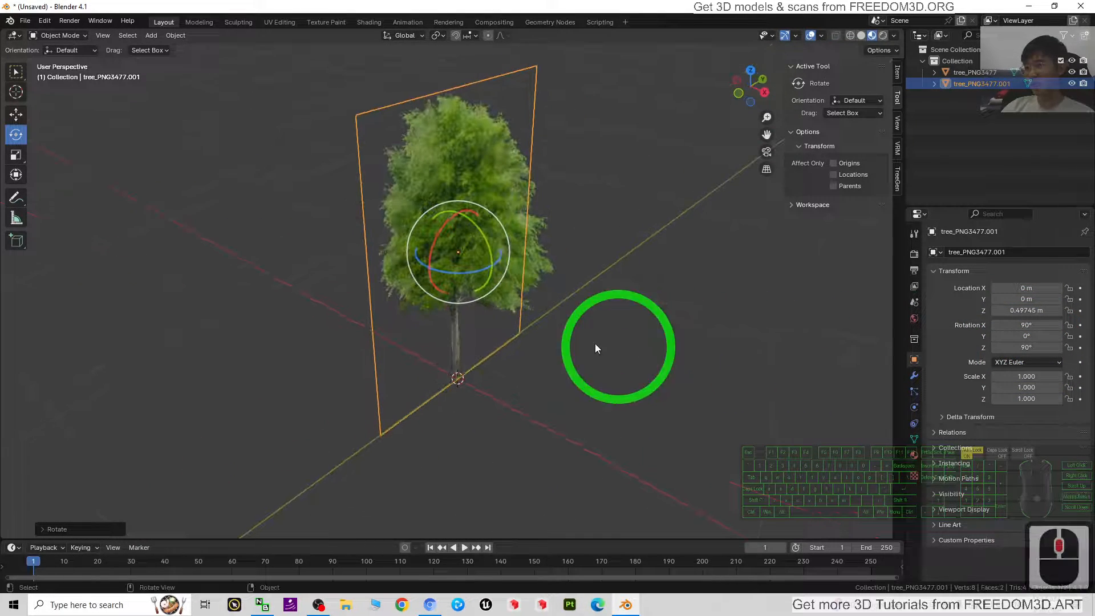
Paste copies tree_PNG3477.002 and .003 and start turning .002 around Z.
{"action": "key", "text": "ctrl+c"}
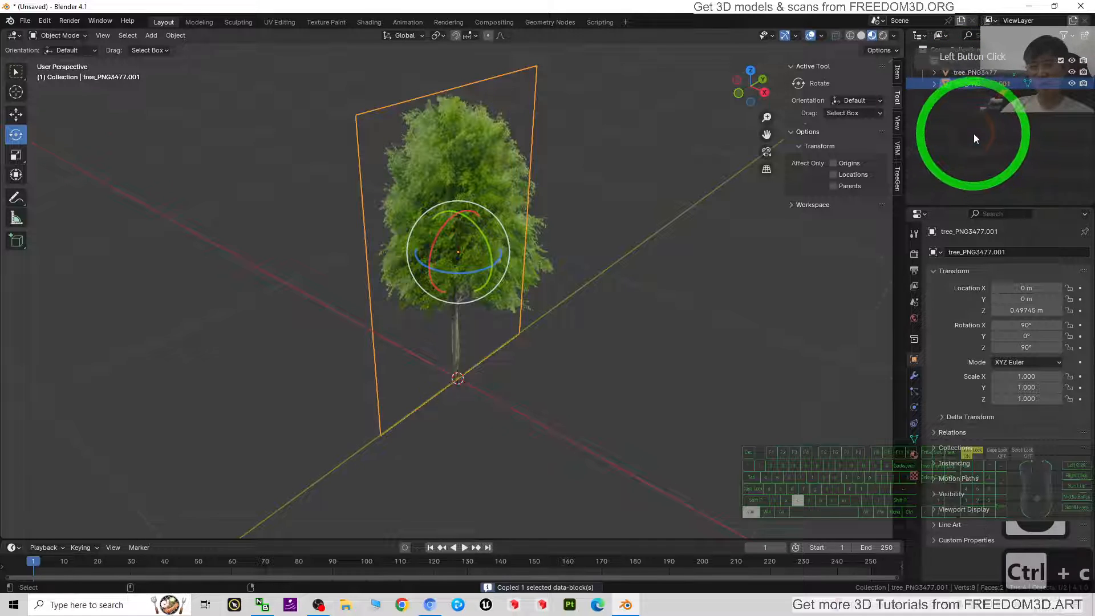
{"action": "key", "text": "ctrl+v"}
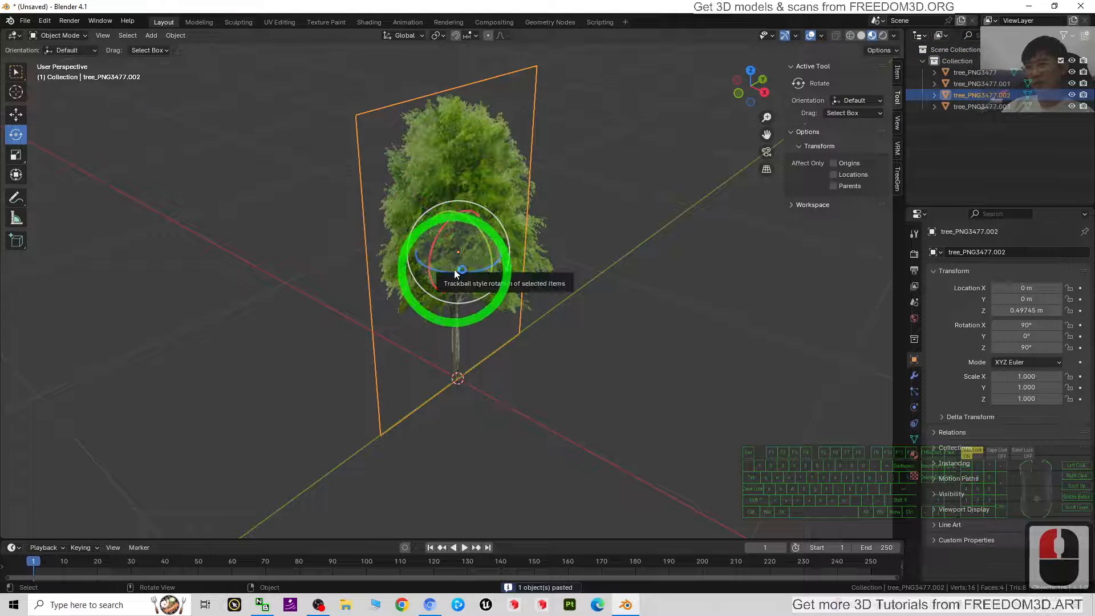
{"action": "left_click_drag", "start_coordinate": [458, 258], "coordinate": [665, 416]}
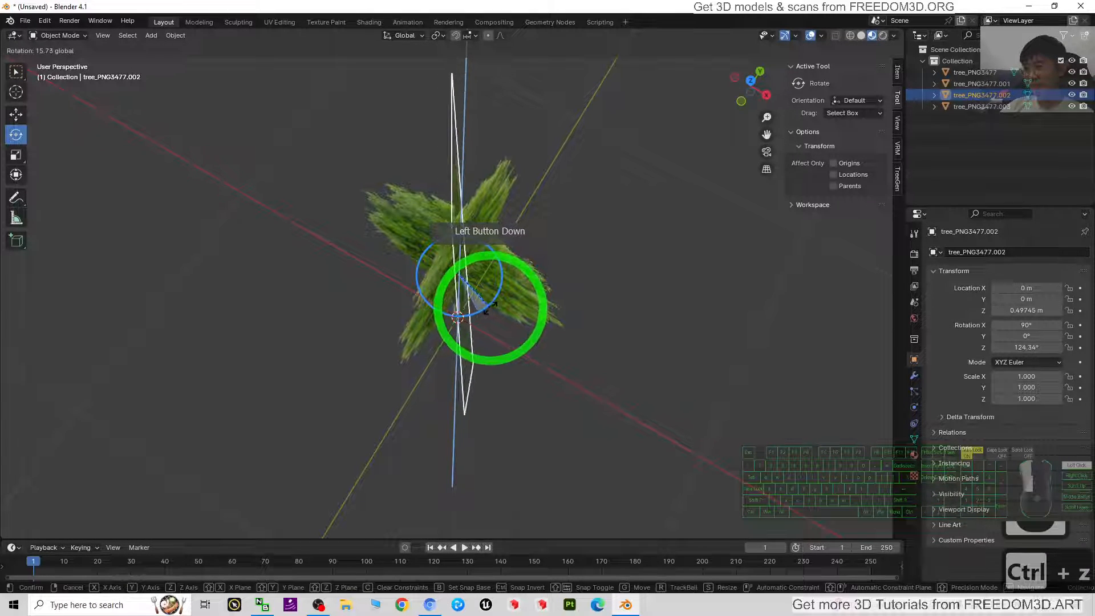
Rotate tree_PNG3477.002 to about 128° and .003 to about 44° around Z.
{"action": "left_click_drag", "start_coordinate": [489, 314], "coordinate": [566, 318]}
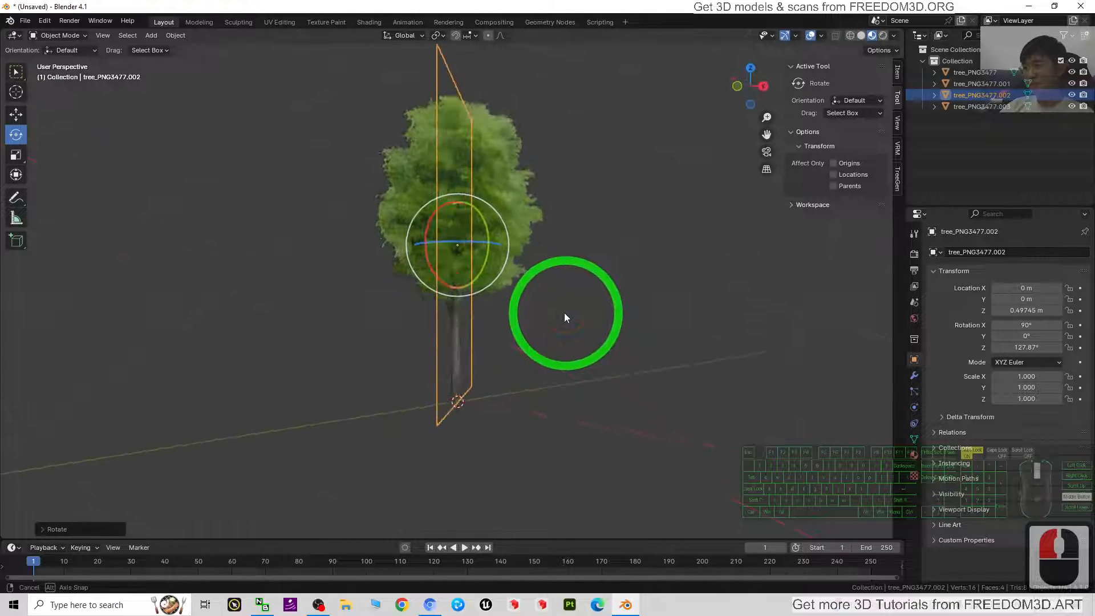
{"action": "left_click_drag", "start_coordinate": [566, 318], "coordinate": [590, 416]}
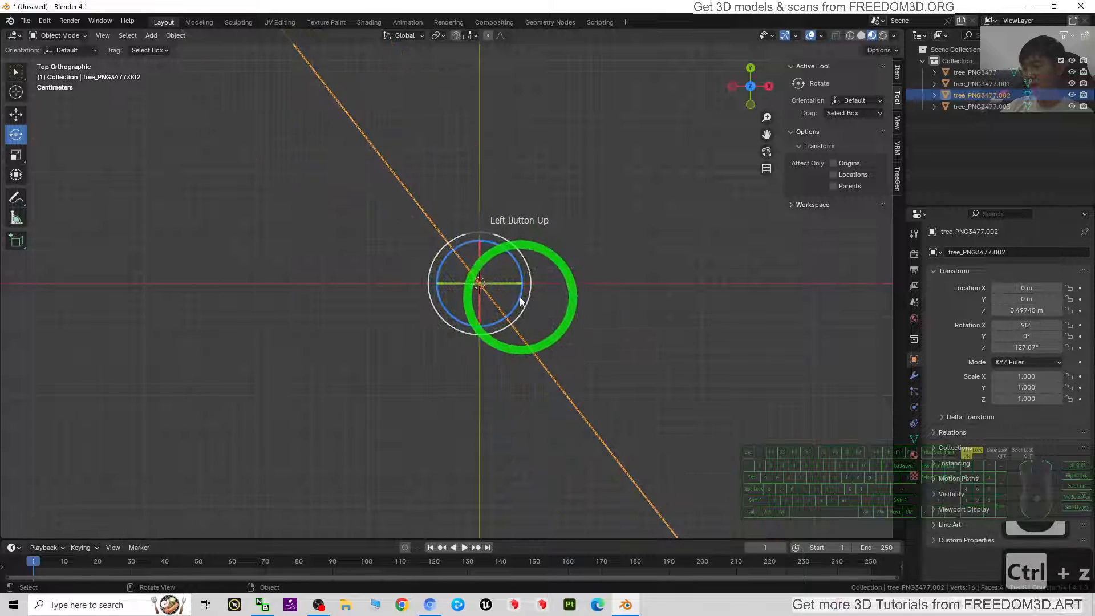
{"action": "left_click_drag", "start_coordinate": [519, 301], "coordinate": [597, 305]}
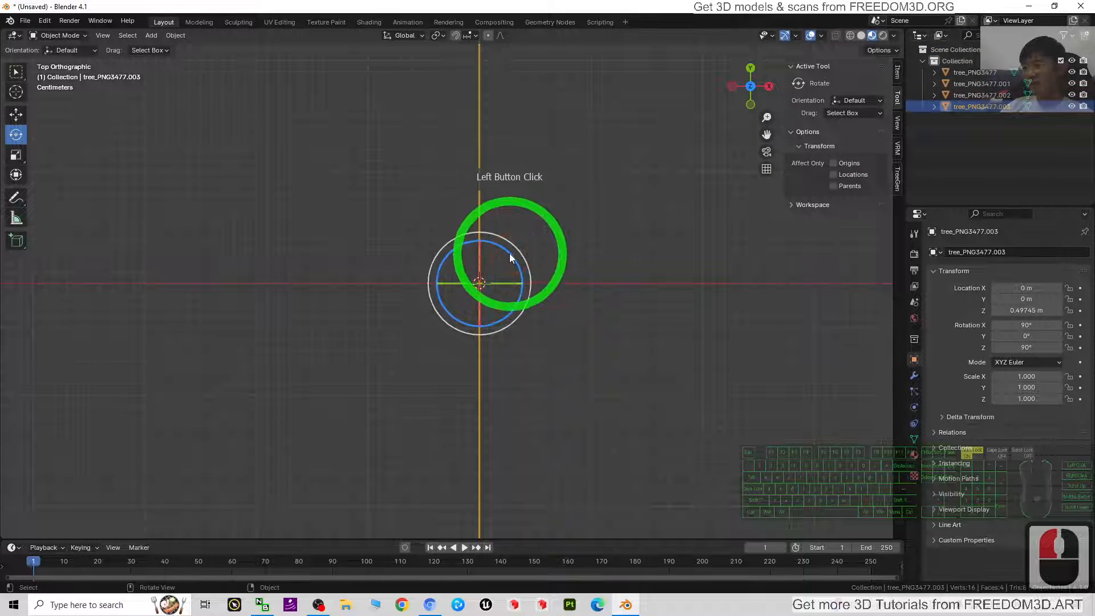
{"action": "left_click_drag", "start_coordinate": [510, 258], "coordinate": [520, 283]}
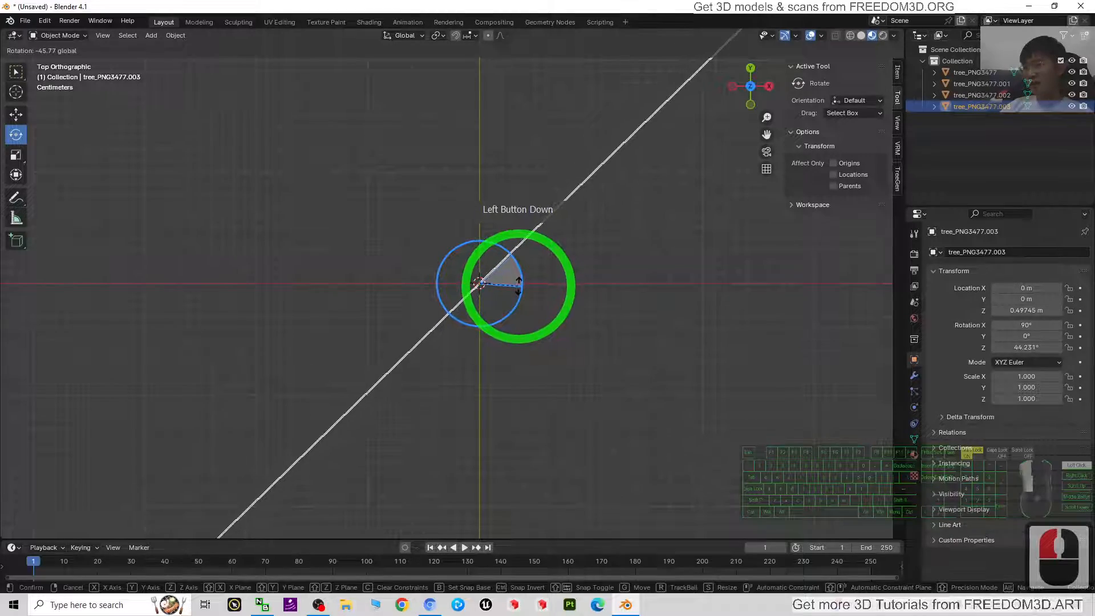
{"action": "left_click_drag", "start_coordinate": [481, 283], "coordinate": [691, 415]}
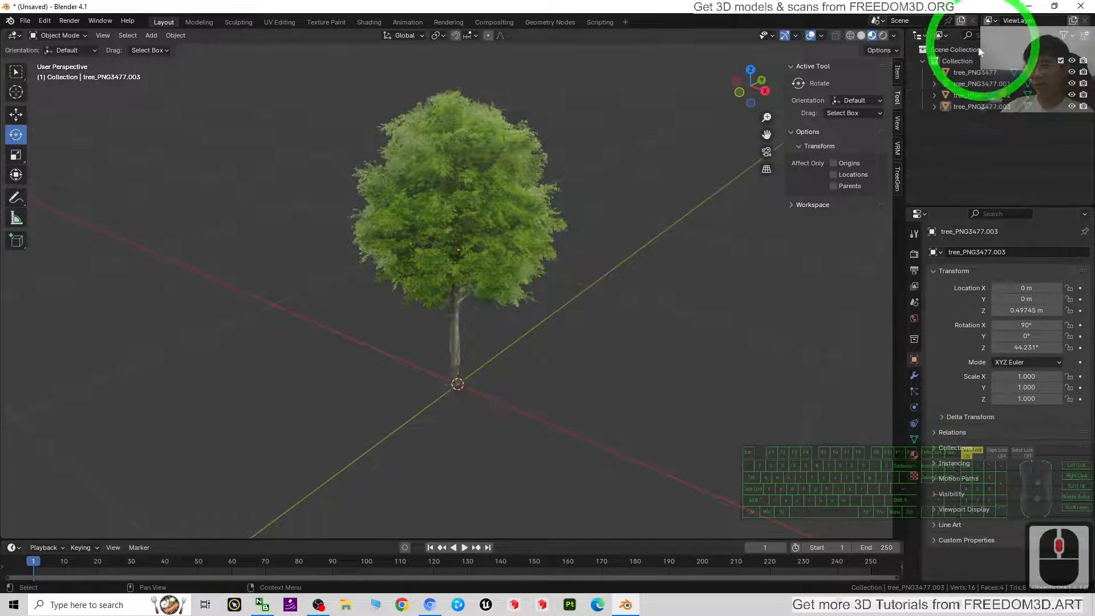
Set the original tree plane's material blend mode to Alpha Clip.
{"action": "left_click", "coordinate": [974, 72]}
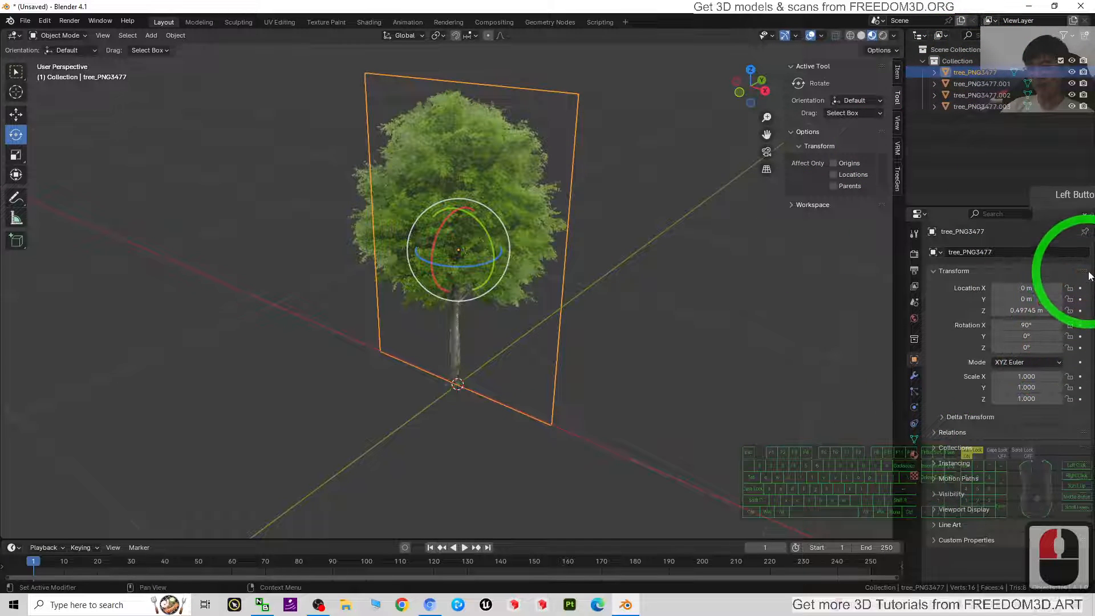
{"action": "left_click", "coordinate": [914, 359]}
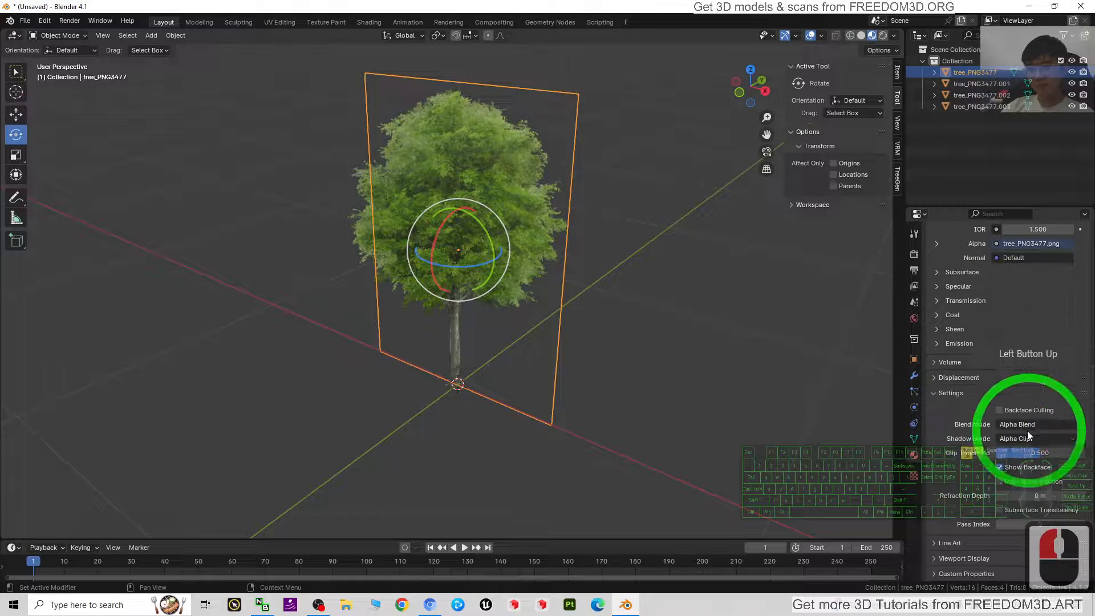
{"action": "left_click", "coordinate": [1017, 424]}
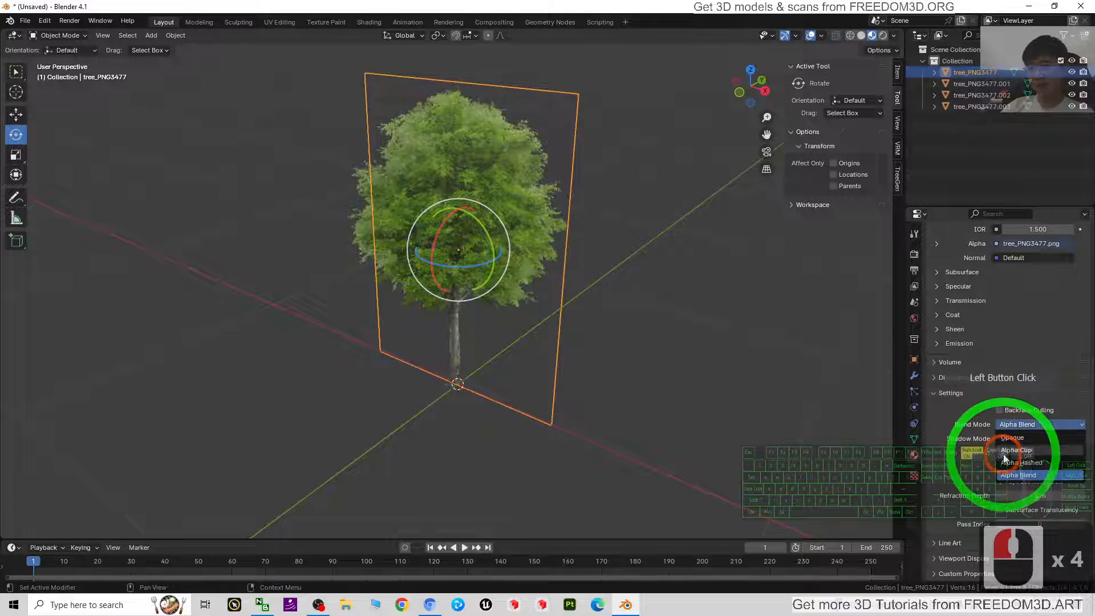
{"action": "left_click", "coordinate": [1012, 437]}
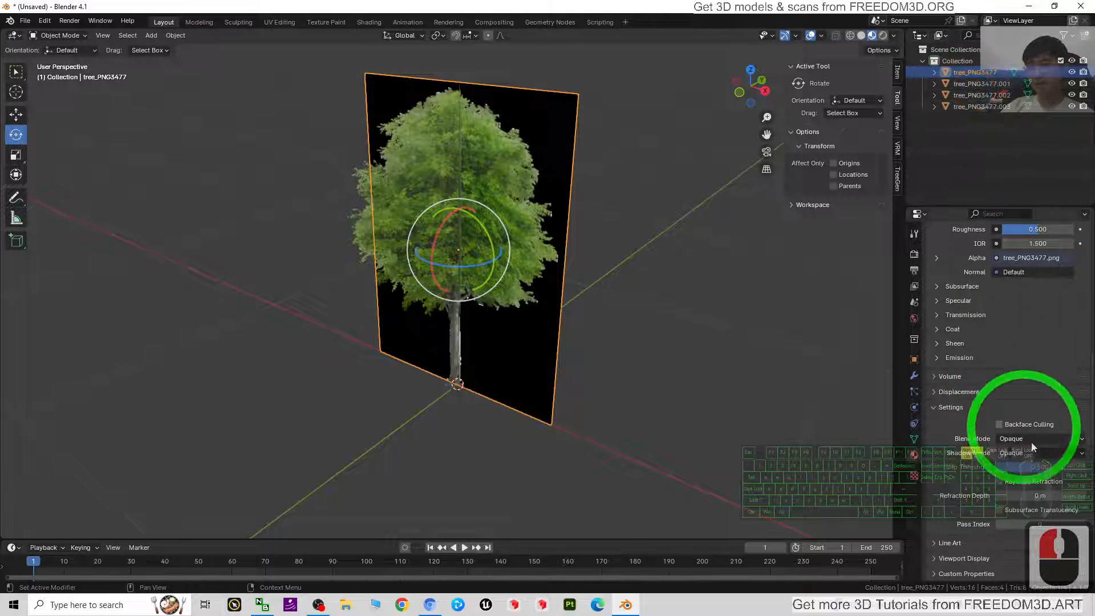
{"action": "left_click", "coordinate": [747, 408]}
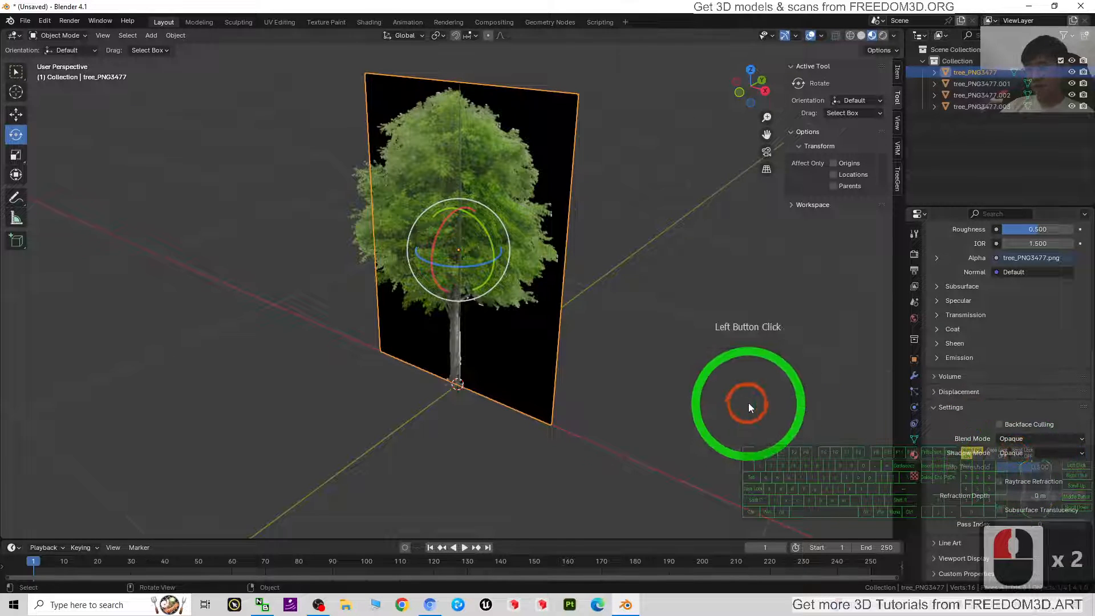
{"action": "left_click", "coordinate": [1040, 438]}
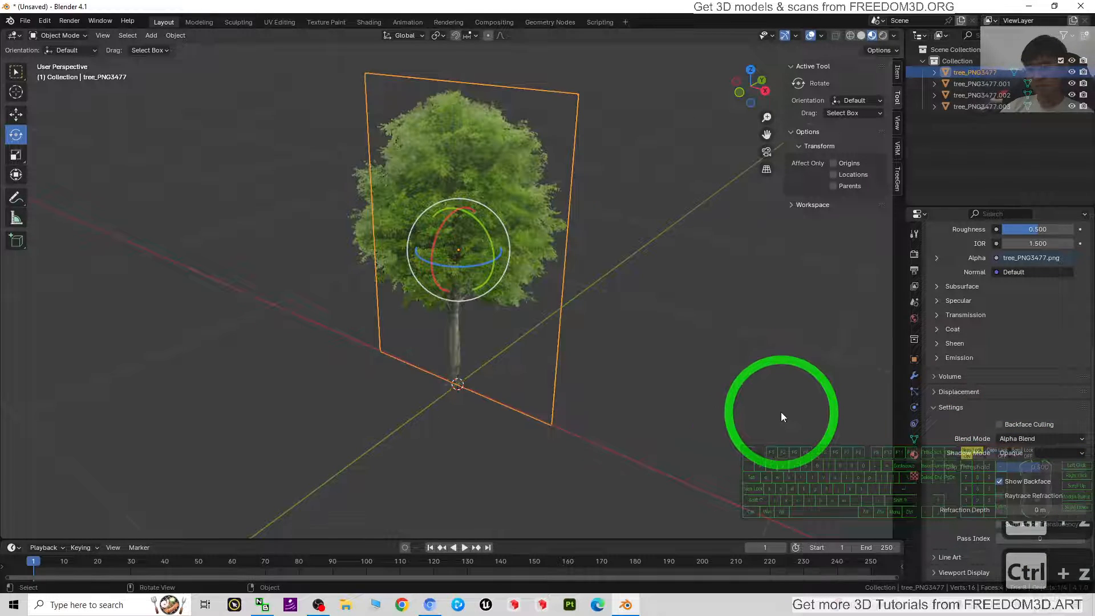
Set Alpha Clip blend mode on the tree_PNG3477.002 and .003 materials.
{"action": "left_click", "coordinate": [1039, 438]}
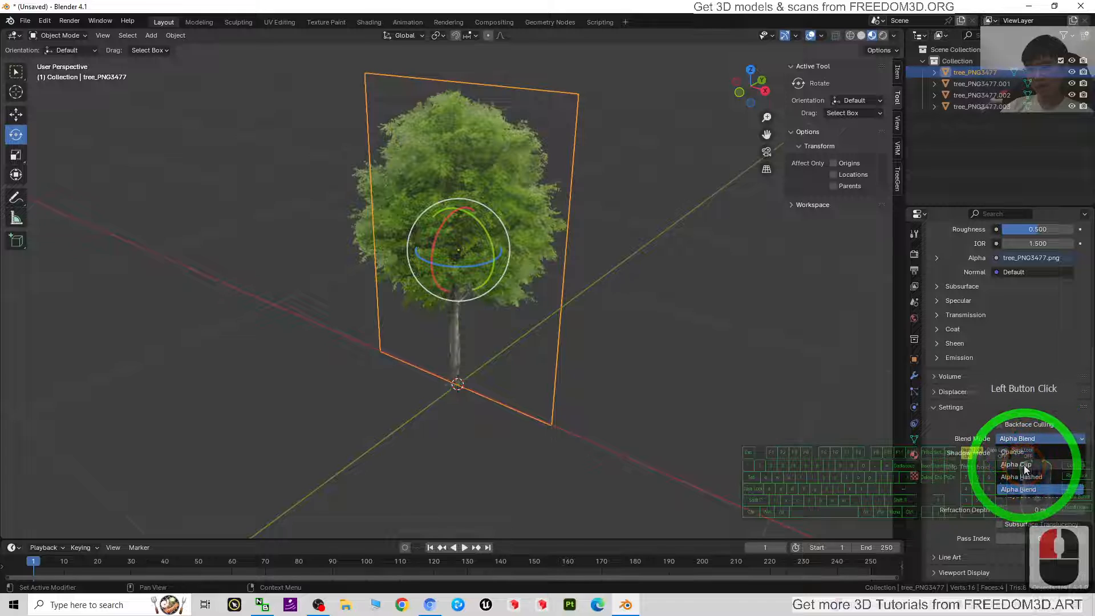
{"action": "left_click", "coordinate": [1017, 464]}
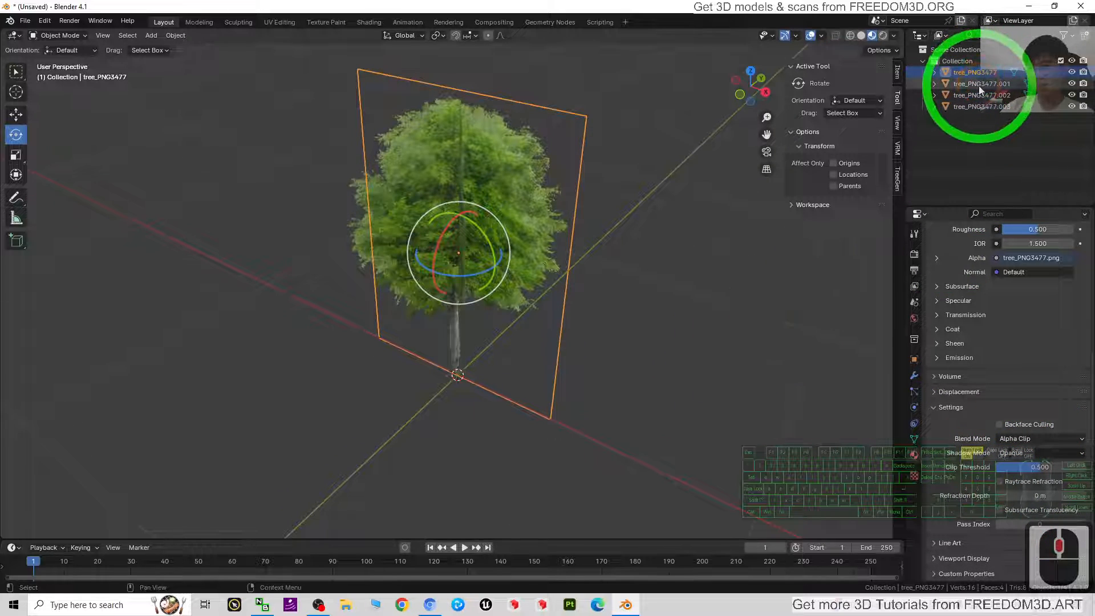
{"action": "left_click", "coordinate": [980, 83]}
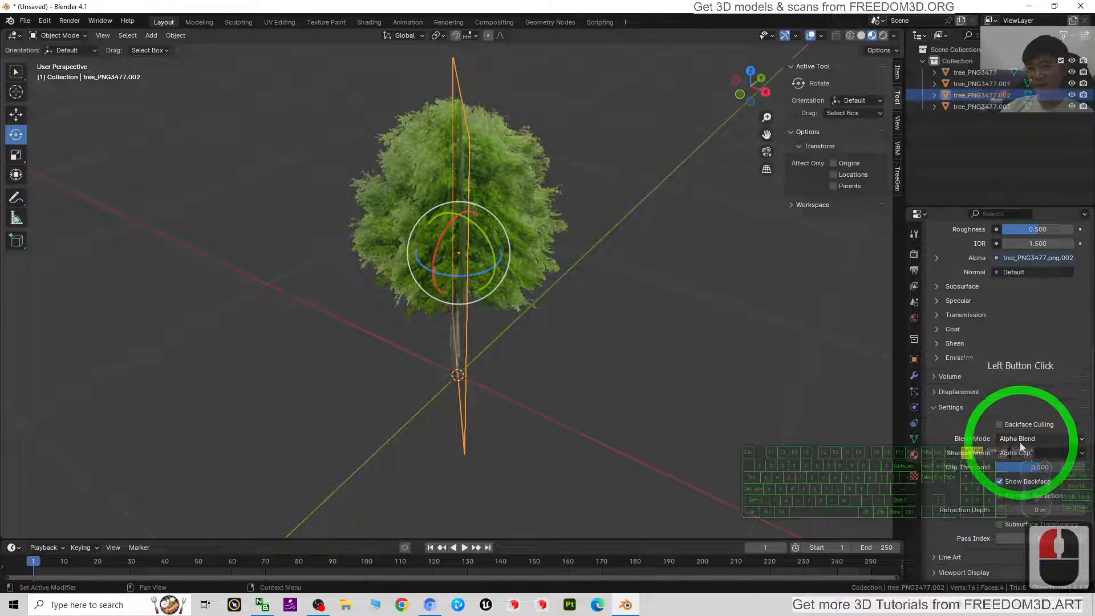
{"action": "left_click", "coordinate": [1017, 452]}
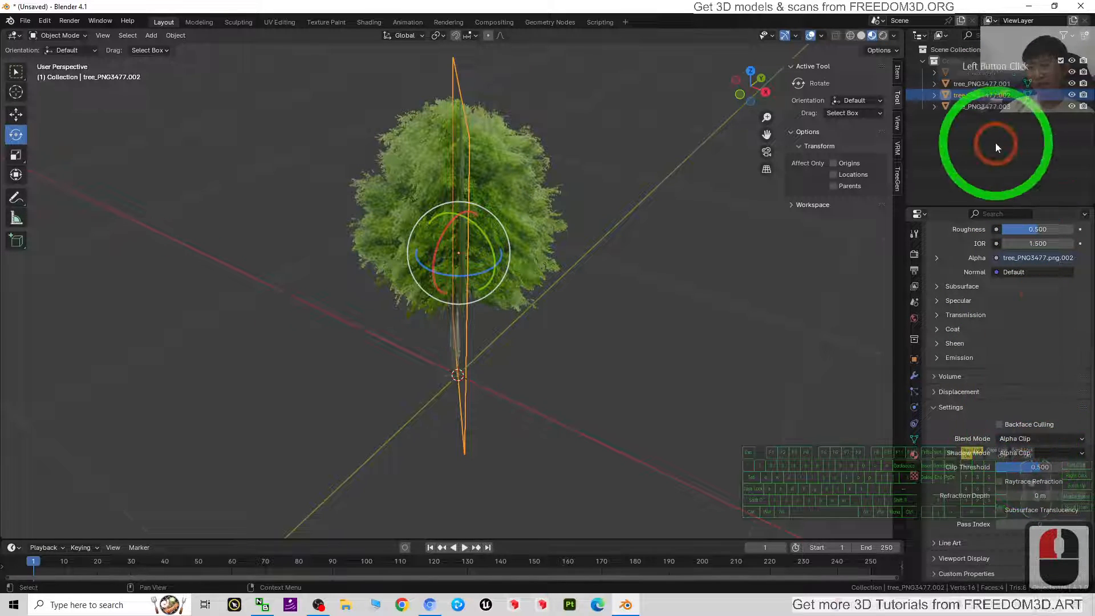
{"action": "left_click", "coordinate": [1040, 438]}
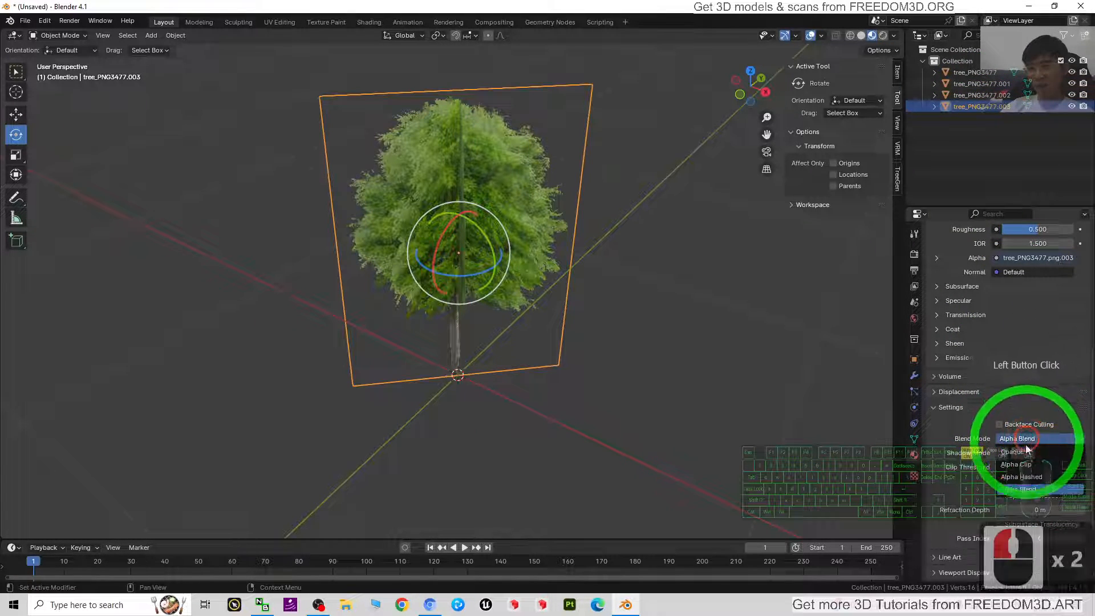
{"action": "left_click", "coordinate": [1015, 464]}
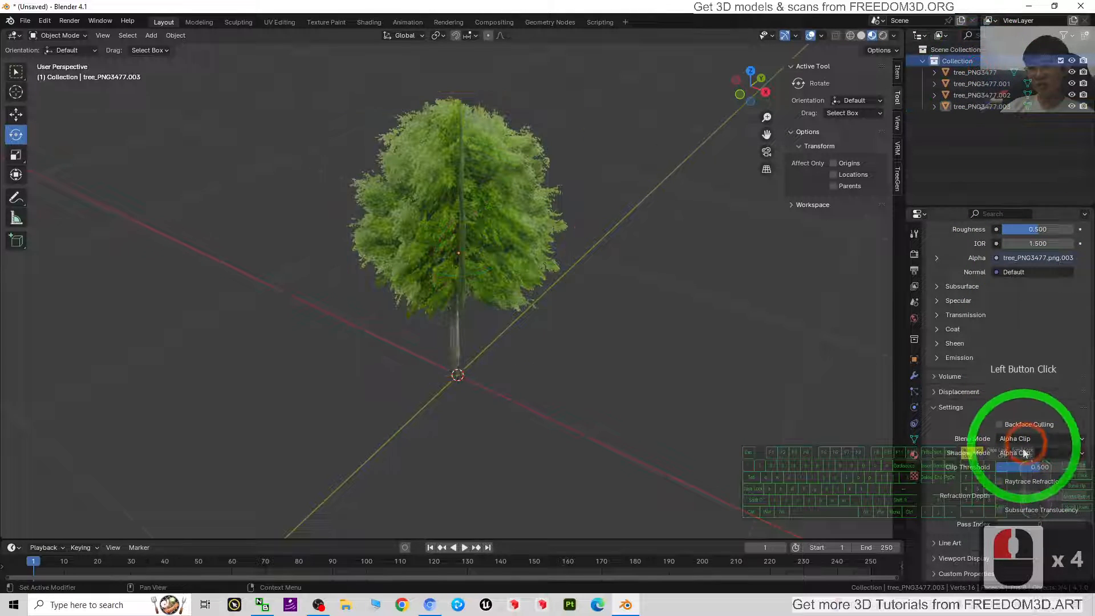
{"action": "left_click", "coordinate": [1037, 452]}
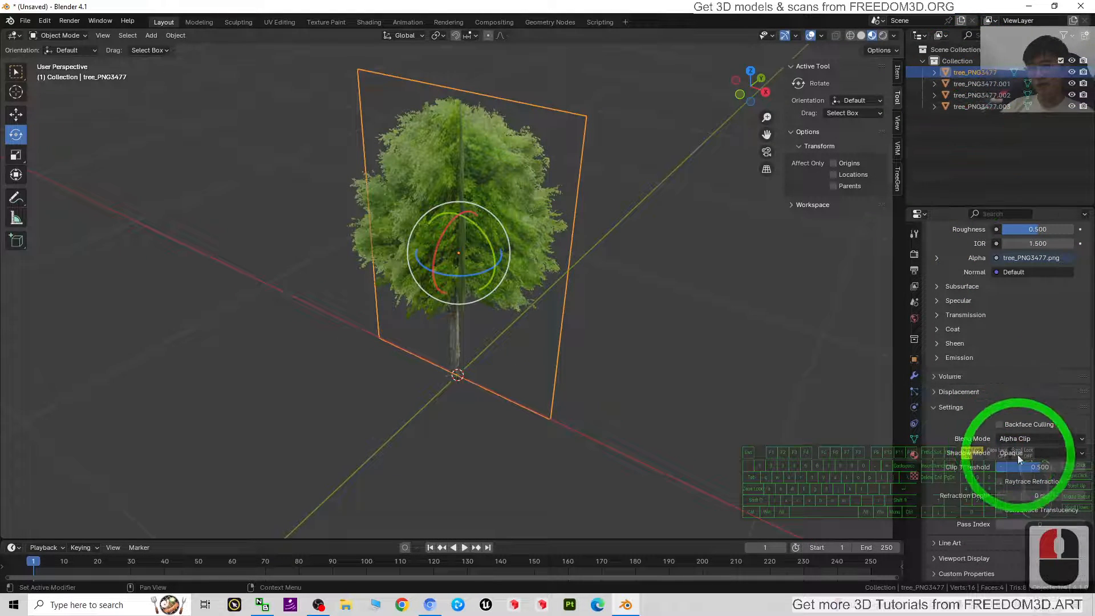
{"action": "left_click", "coordinate": [1017, 438]}
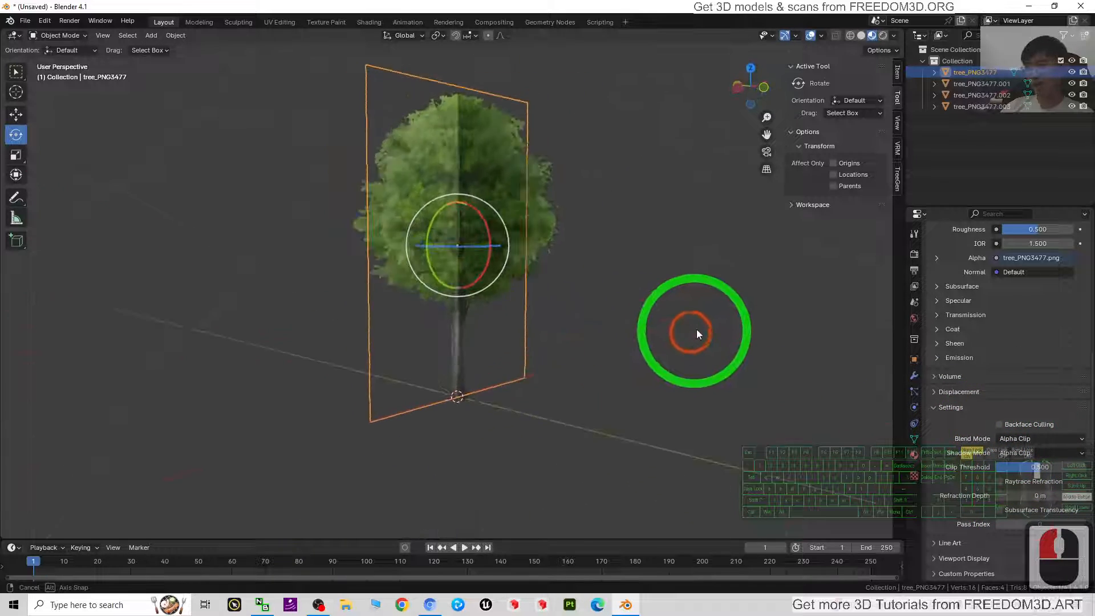
Orbit the viewport to see the crossed tree planes from another side.
{"action": "left_click_drag", "start_coordinate": [695, 334], "coordinate": [559, 364]}
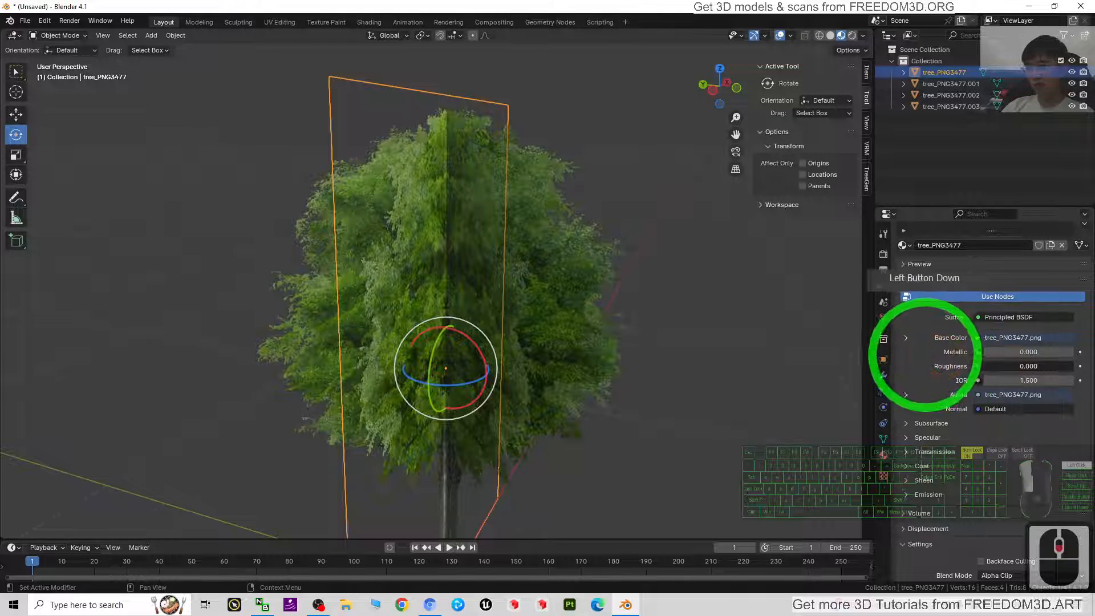
Select the tree_PNG3477 planes in the Outliner and raise Principled BSDF Roughness from 0 to 1.
{"action": "left_click", "coordinate": [947, 83]}
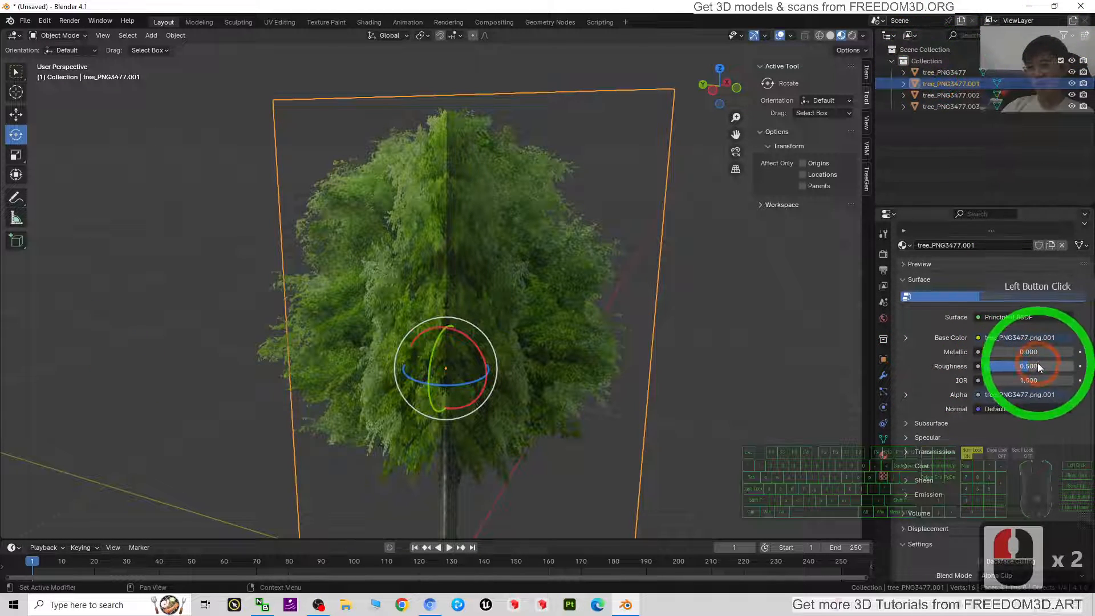
{"action": "left_click", "coordinate": [951, 95]}
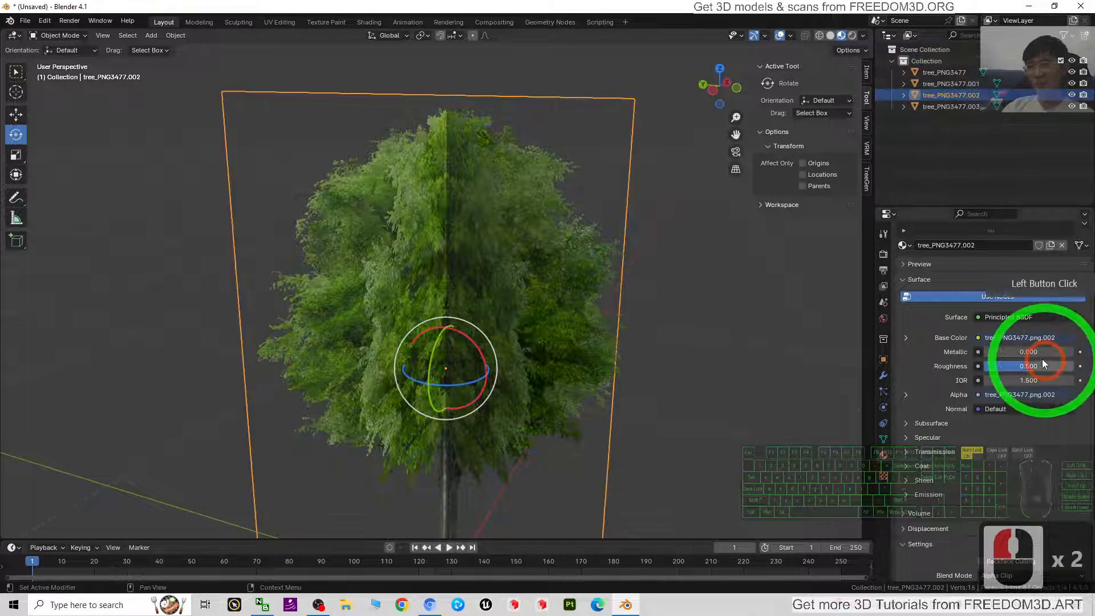
{"action": "left_click", "coordinate": [952, 106]}
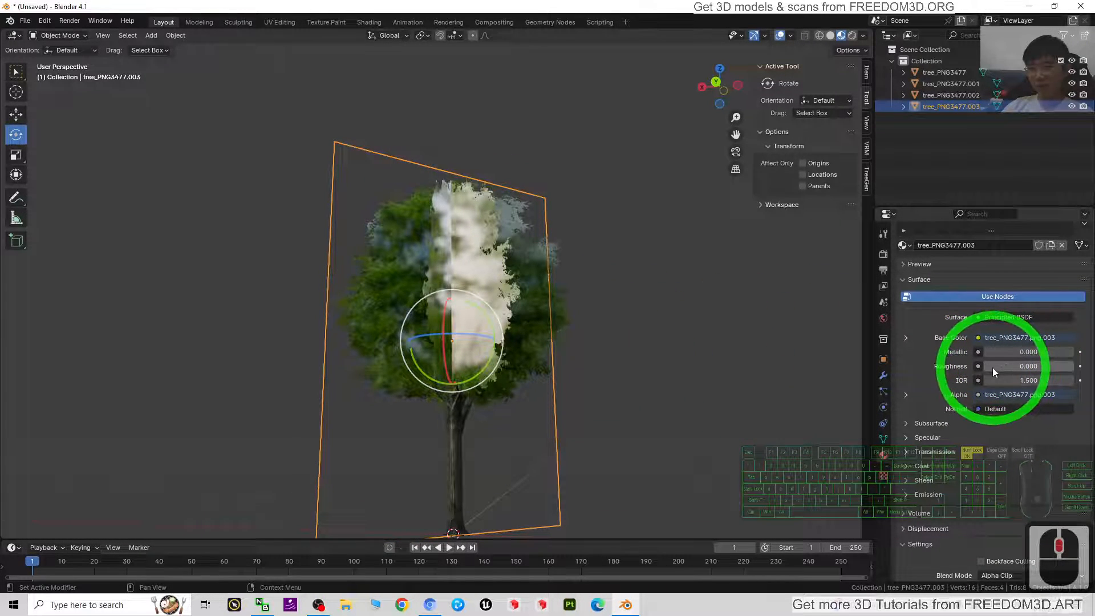
{"action": "left_click_drag", "start_coordinate": [1002, 366], "coordinate": [1054, 367]}
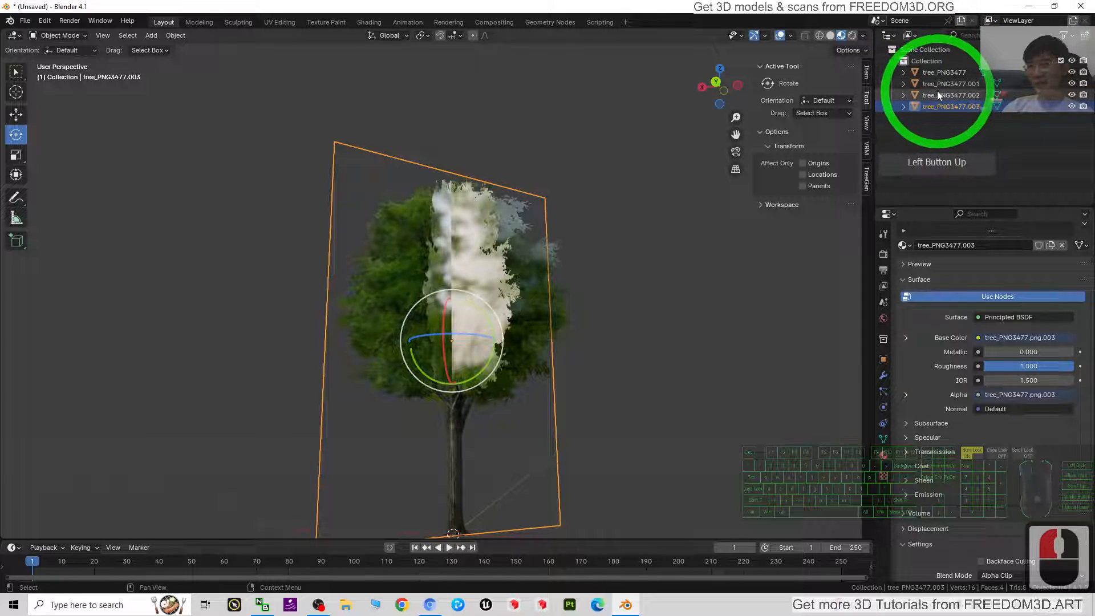
{"action": "left_click", "coordinate": [952, 96]}
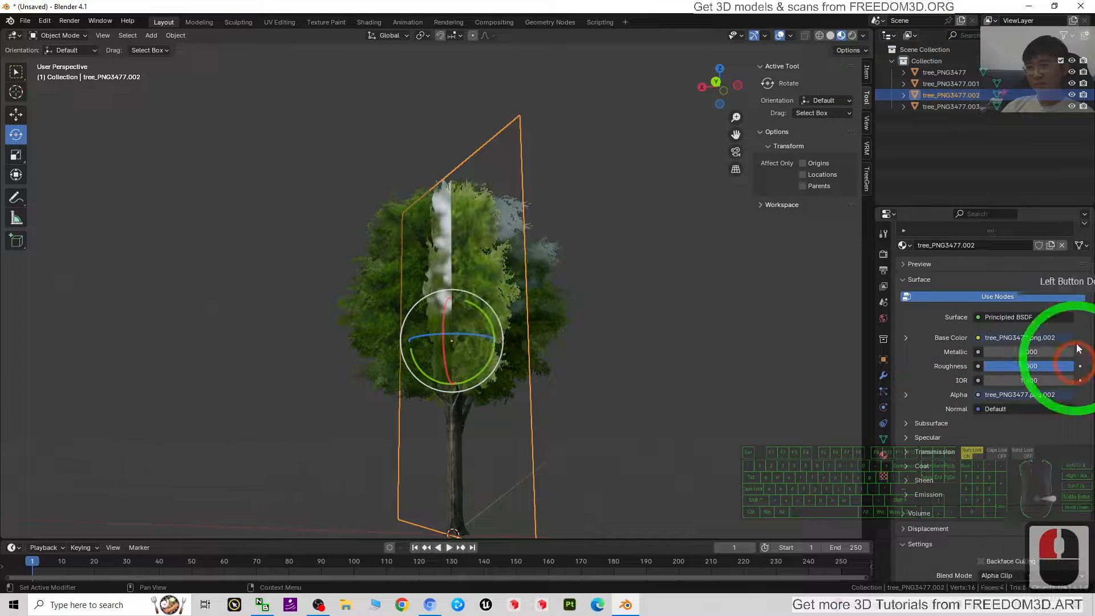
{"action": "left_click", "coordinate": [951, 83]}
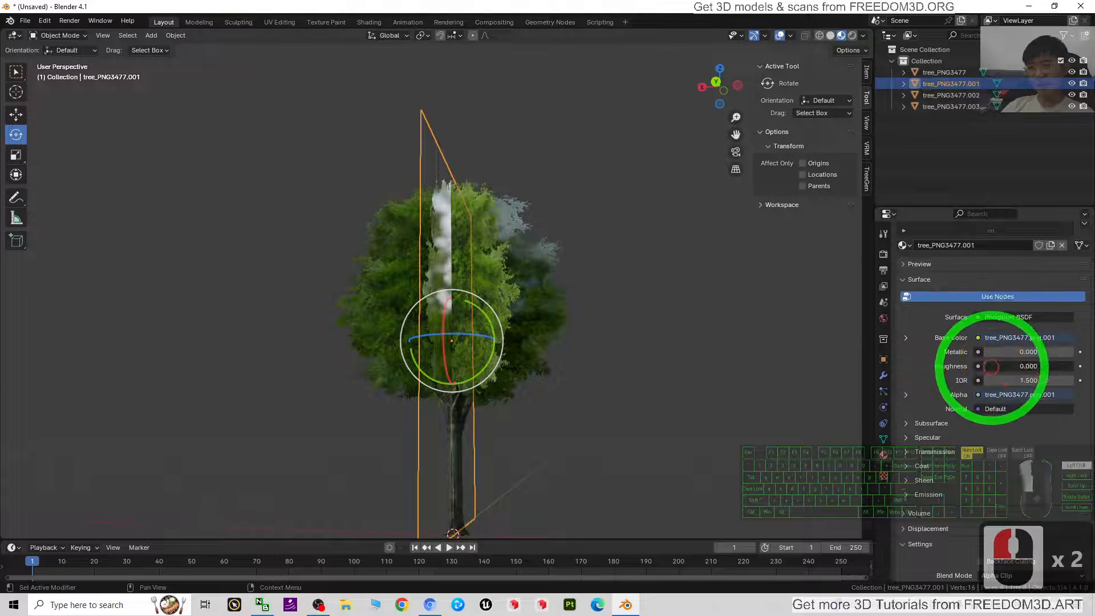
{"action": "left_click", "coordinate": [945, 72]}
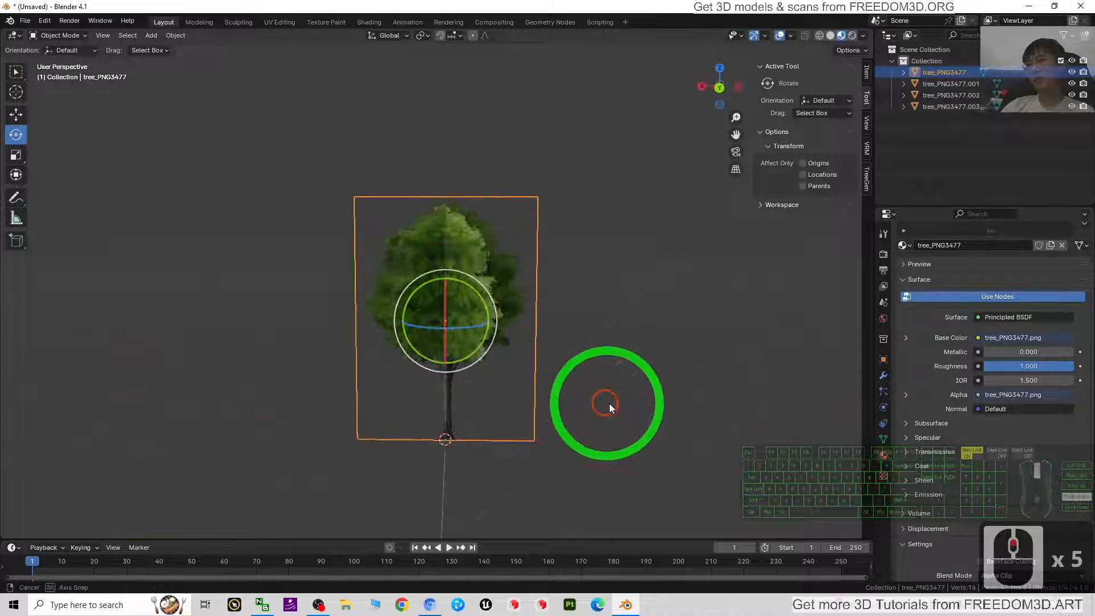
{"action": "left_click_drag", "start_coordinate": [610, 408], "coordinate": [517, 469]}
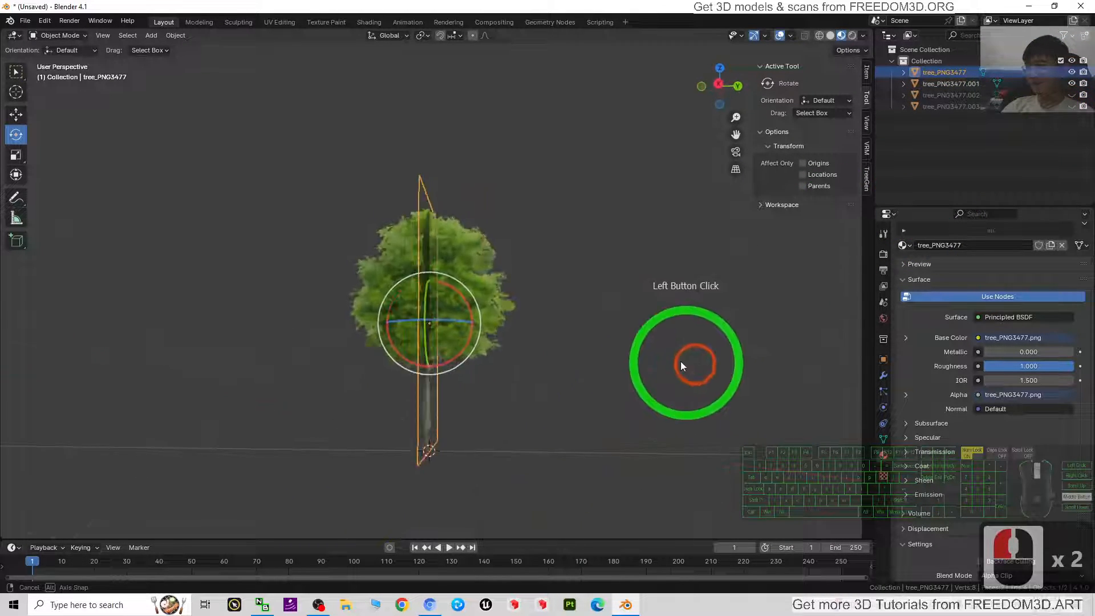
{"action": "left_click_drag", "start_coordinate": [685, 363], "coordinate": [622, 423]}
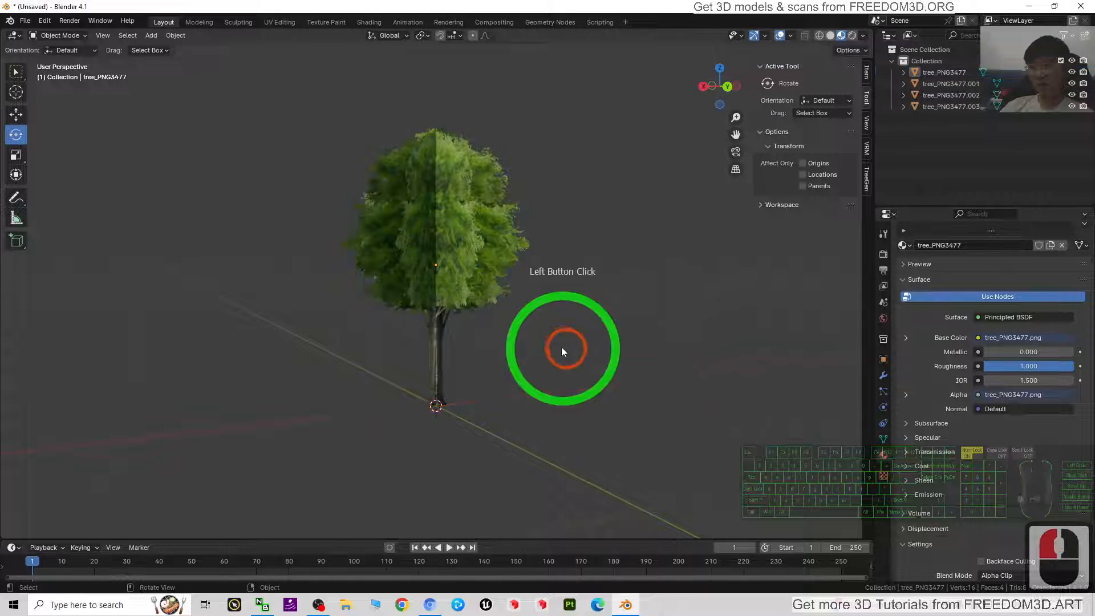
{"action": "left_click_drag", "start_coordinate": [563, 352], "coordinate": [726, 373]}
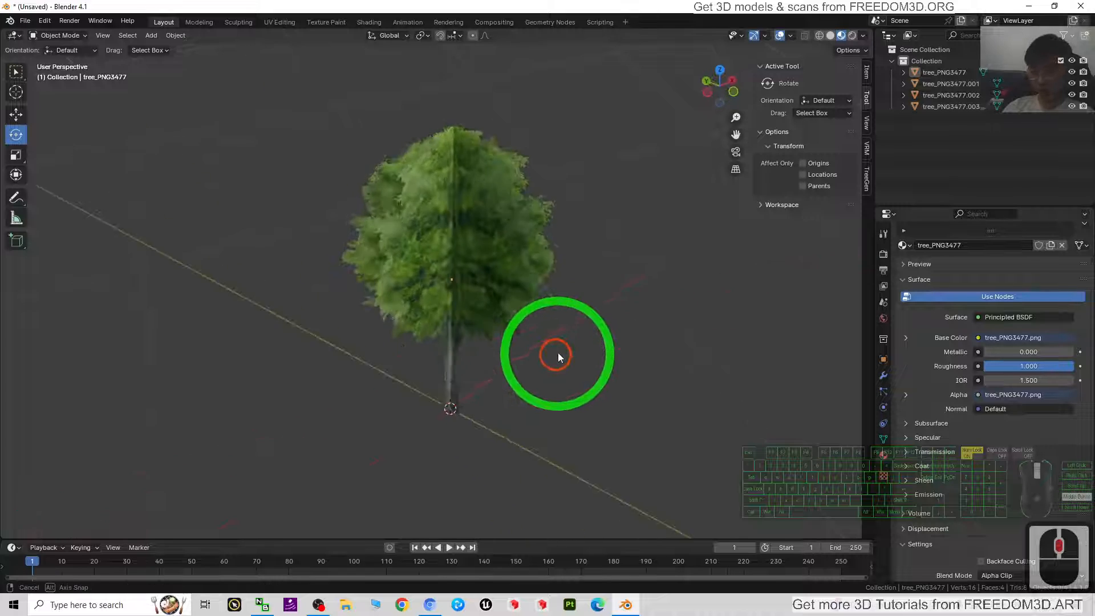
{"action": "left_click_drag", "start_coordinate": [557, 355], "coordinate": [391, 339]}
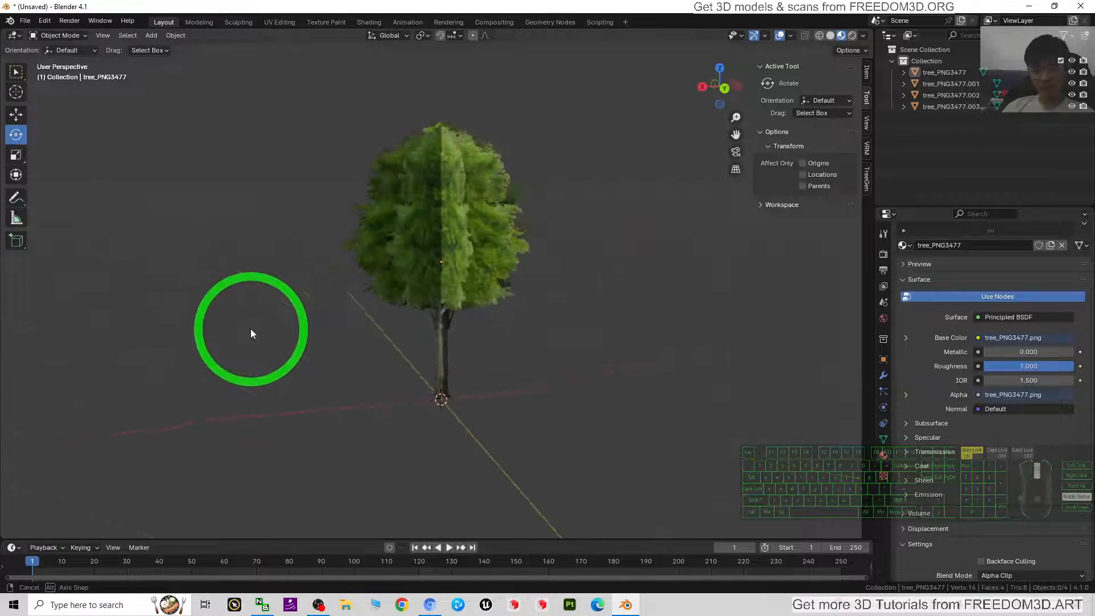
{"action": "scroll", "scroll_direction": "down", "scroll_amount": 3}
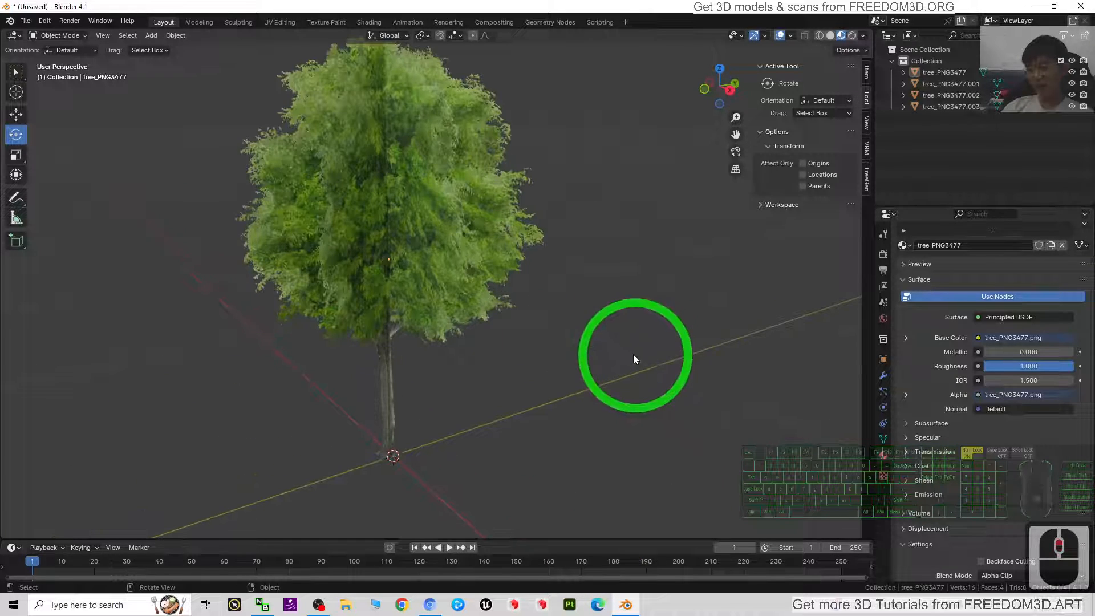
{"action": "left_click_drag", "start_coordinate": [635, 360], "coordinate": [622, 467]}
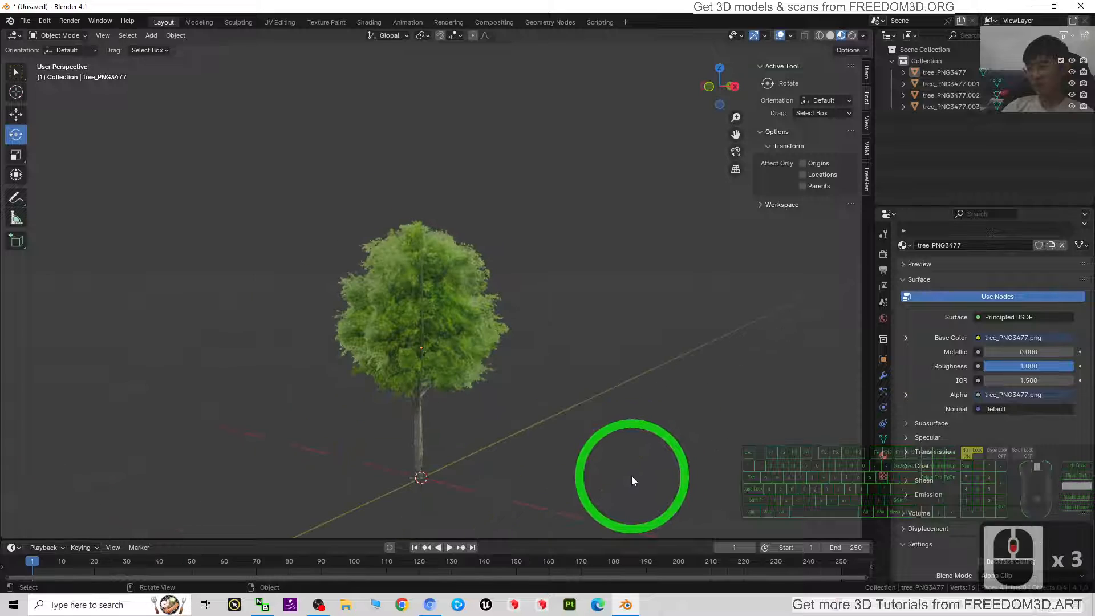
{"action": "left_click_drag", "start_coordinate": [632, 480], "coordinate": [645, 380]}
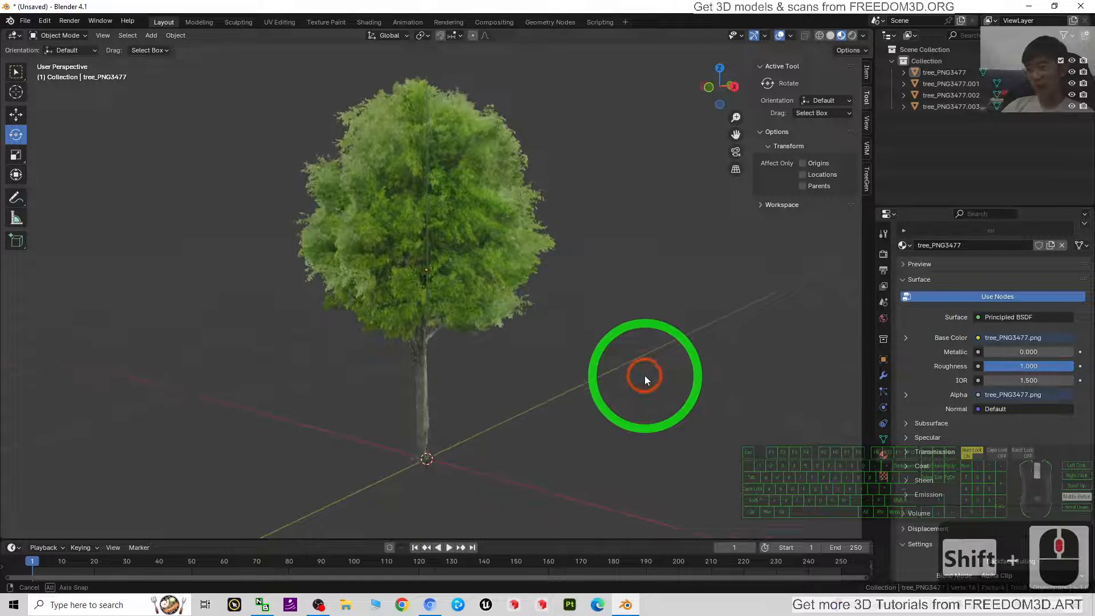